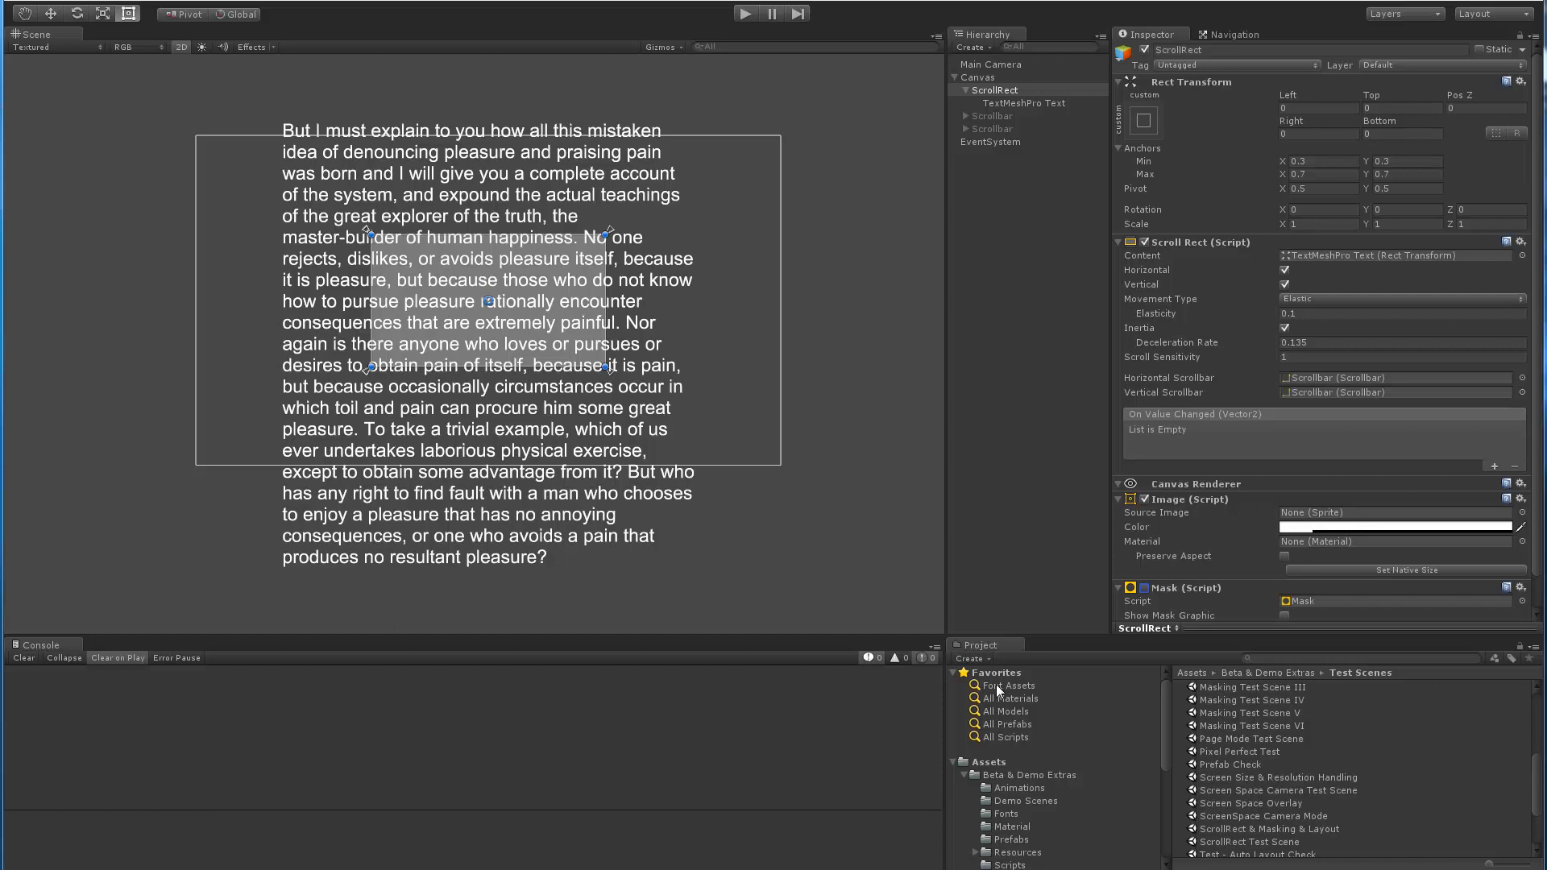
pyautogui.moveTo(1077, 444)
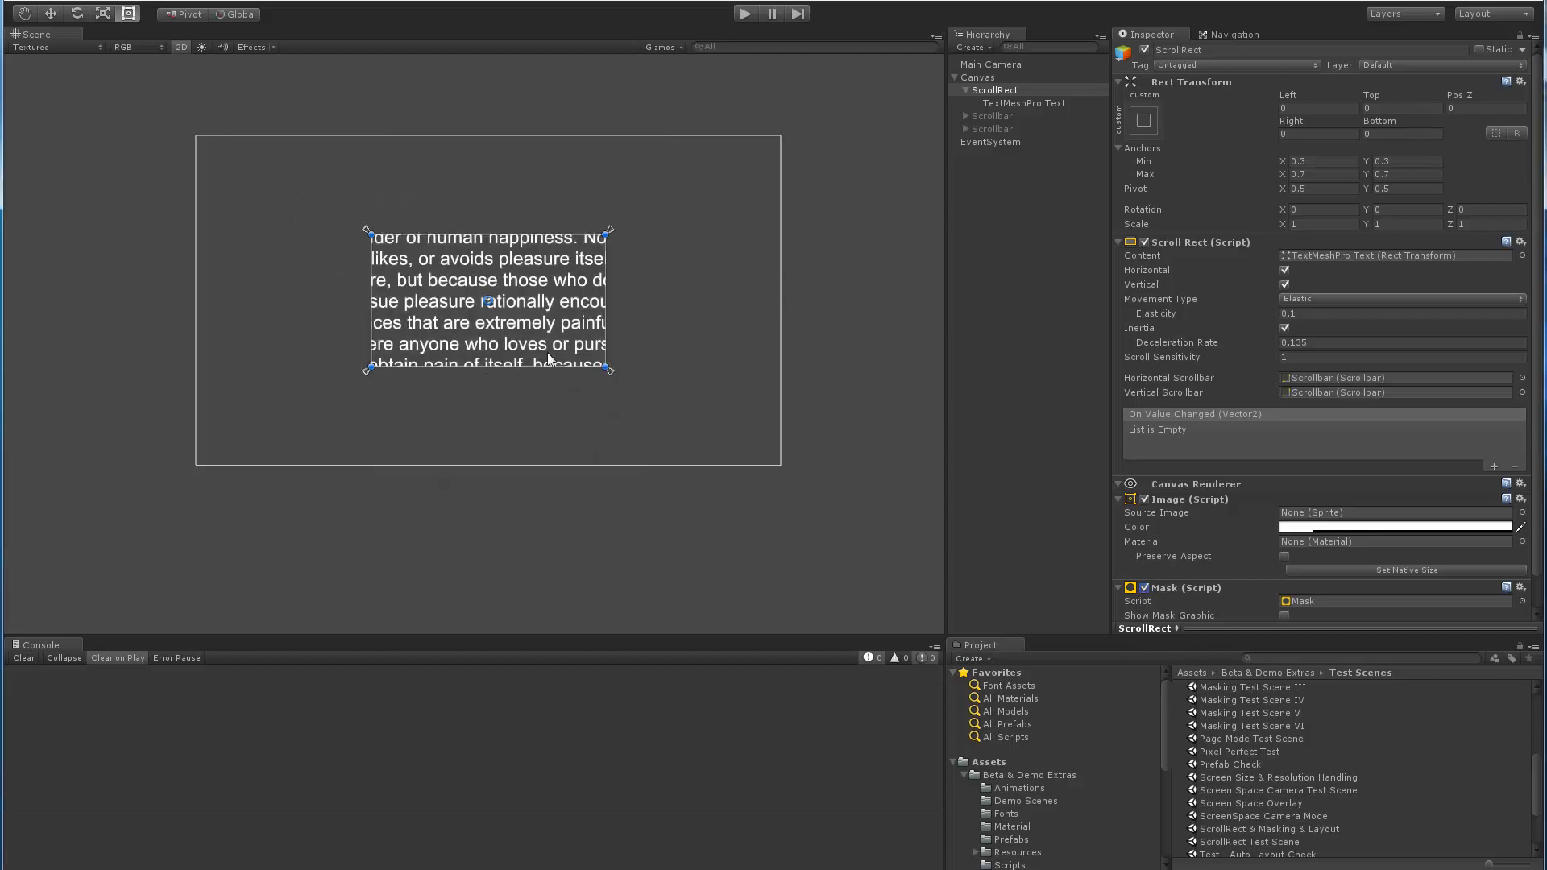
# Select the TextMeshPro Text object to show its Rect Transform and TextMeshPro UGUI settings.
pyautogui.click(1025, 103)
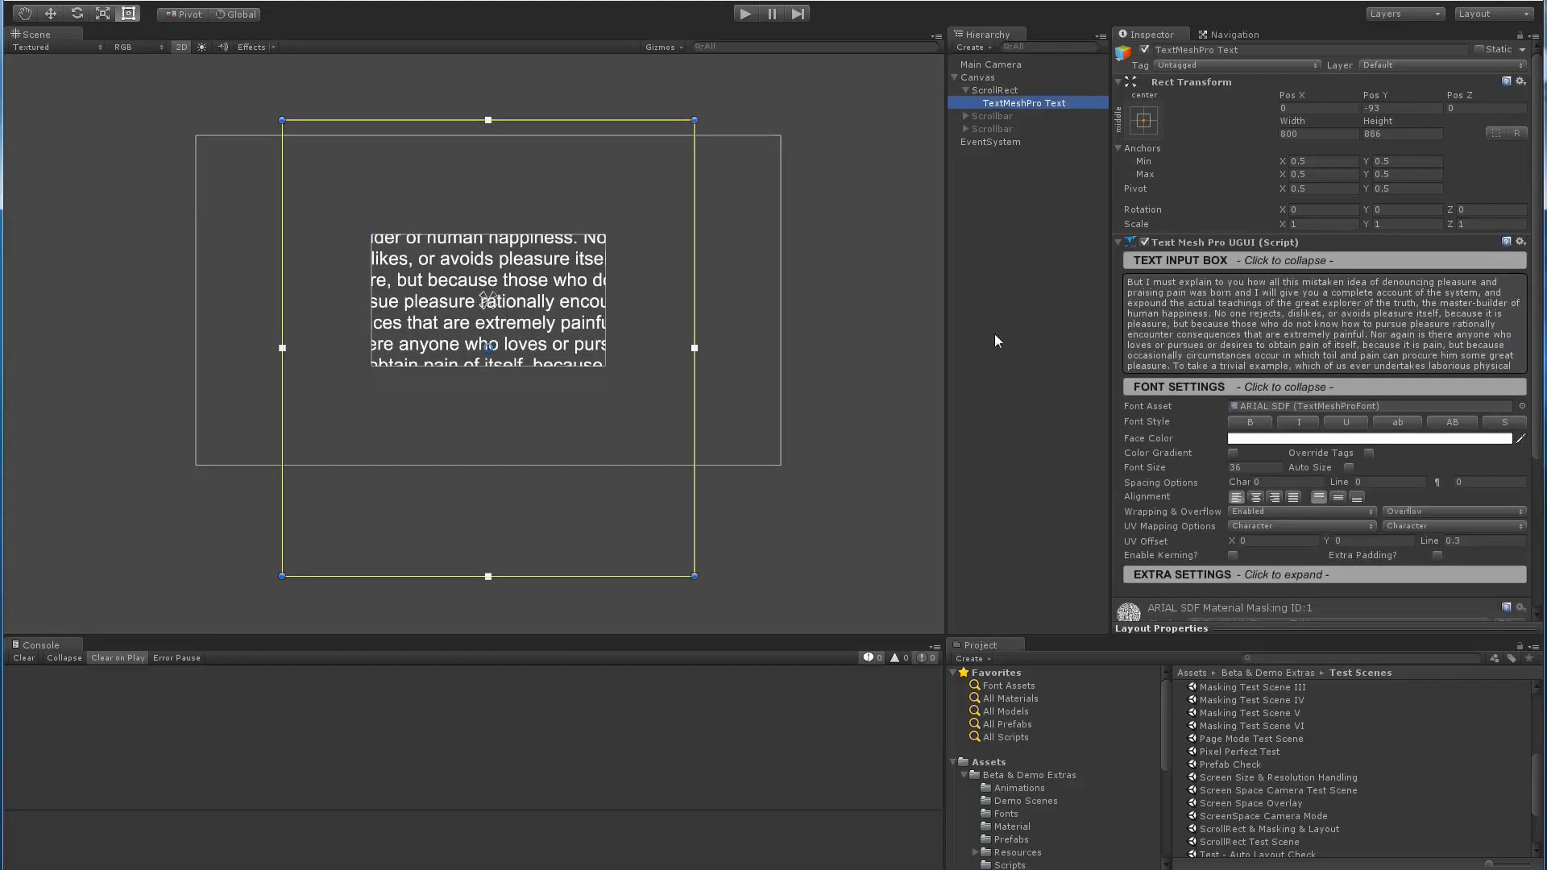
pyautogui.moveTo(590, 609)
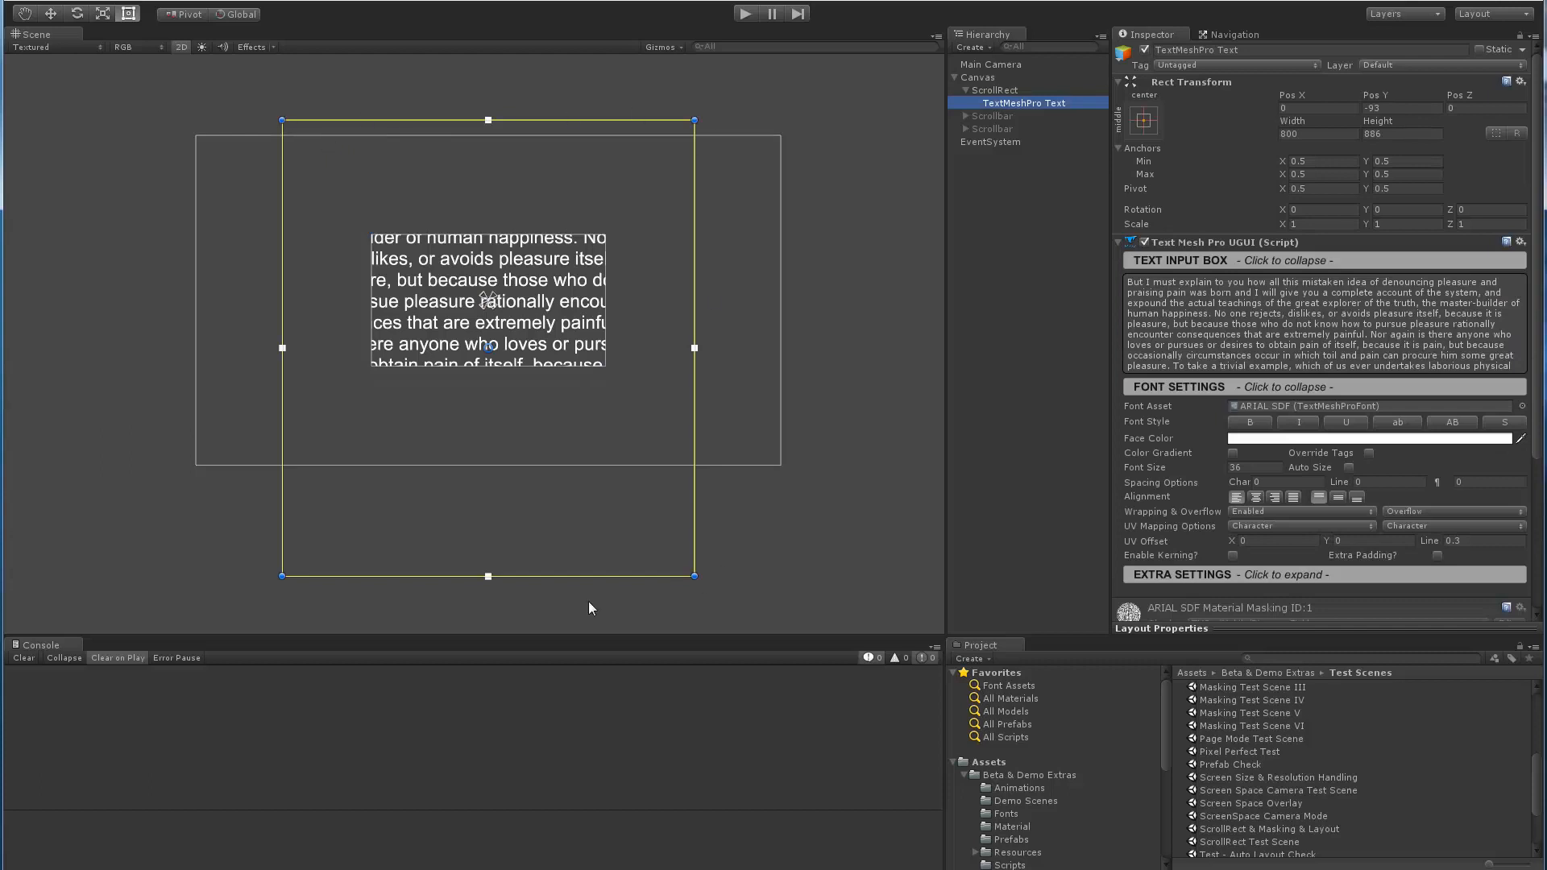
pyautogui.moveTo(513, 267)
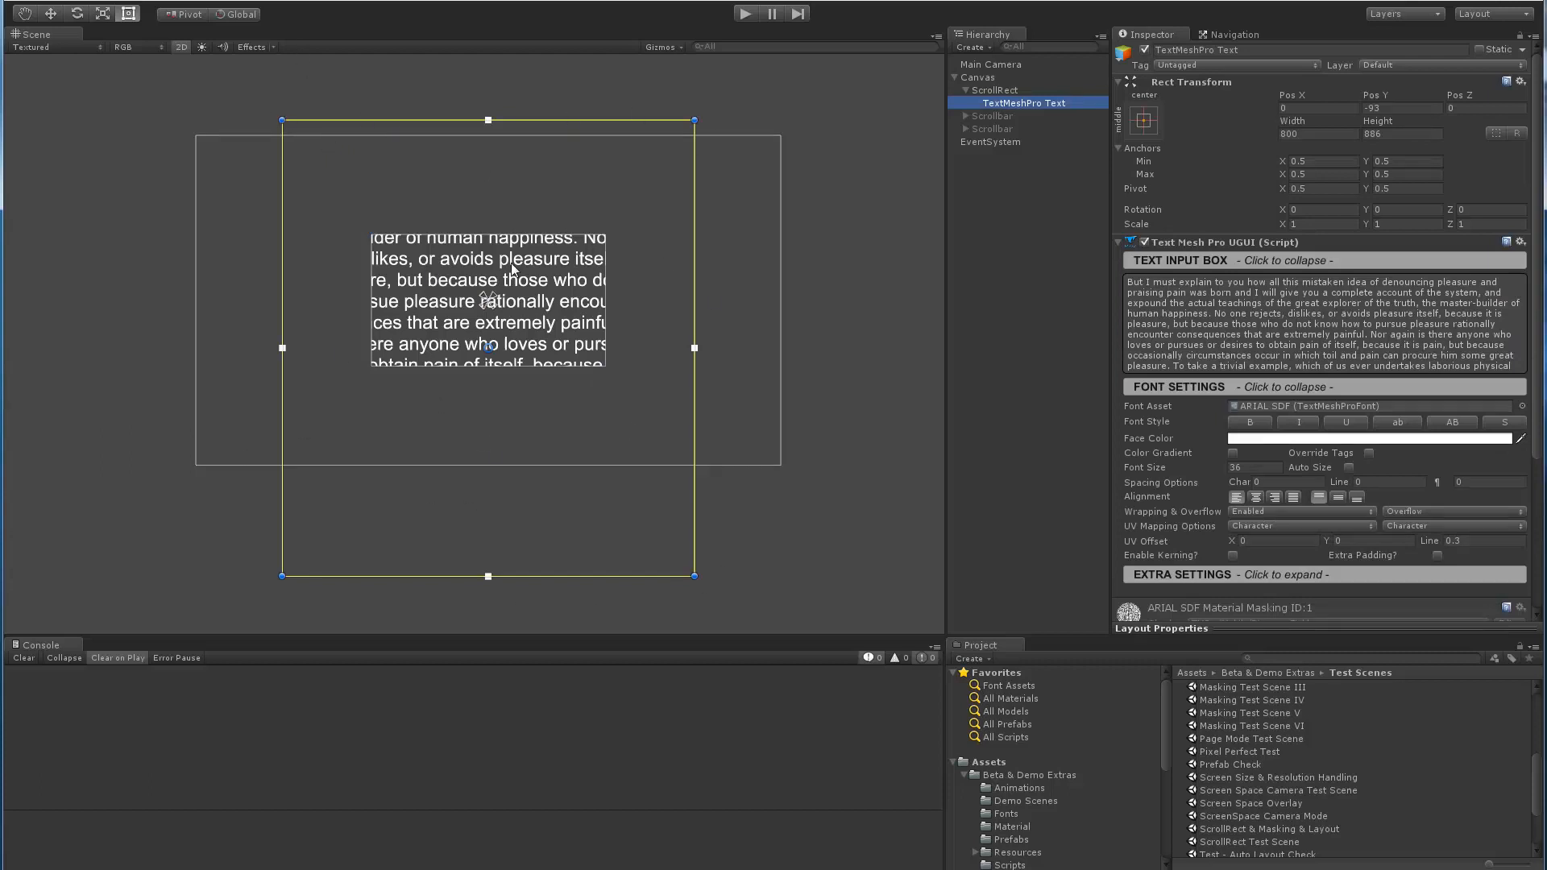
pyautogui.moveTo(827, 302)
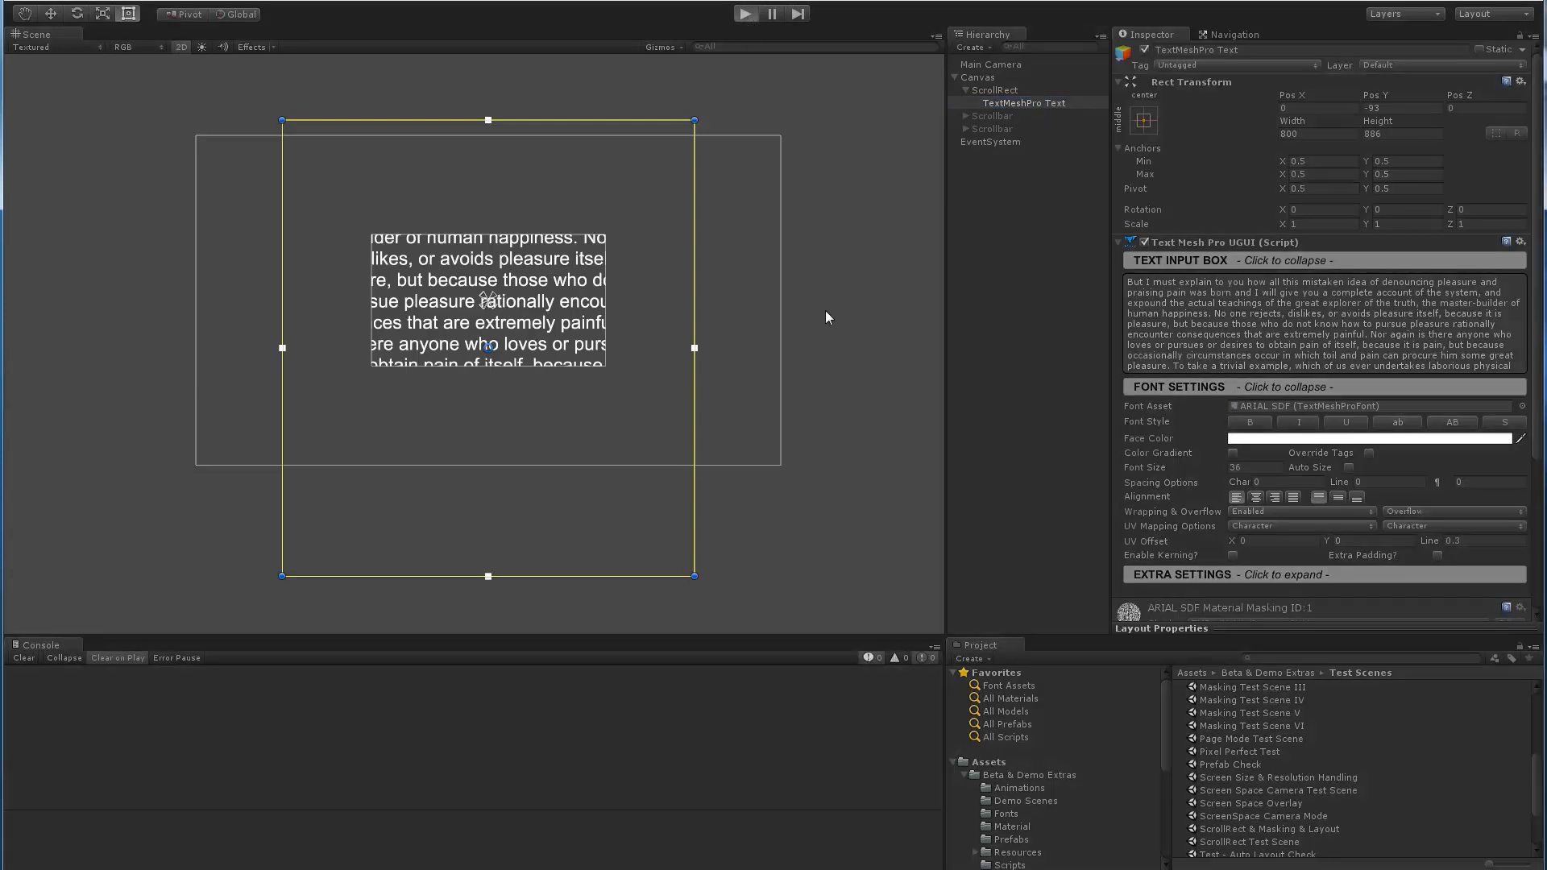
pyautogui.click(748, 13)
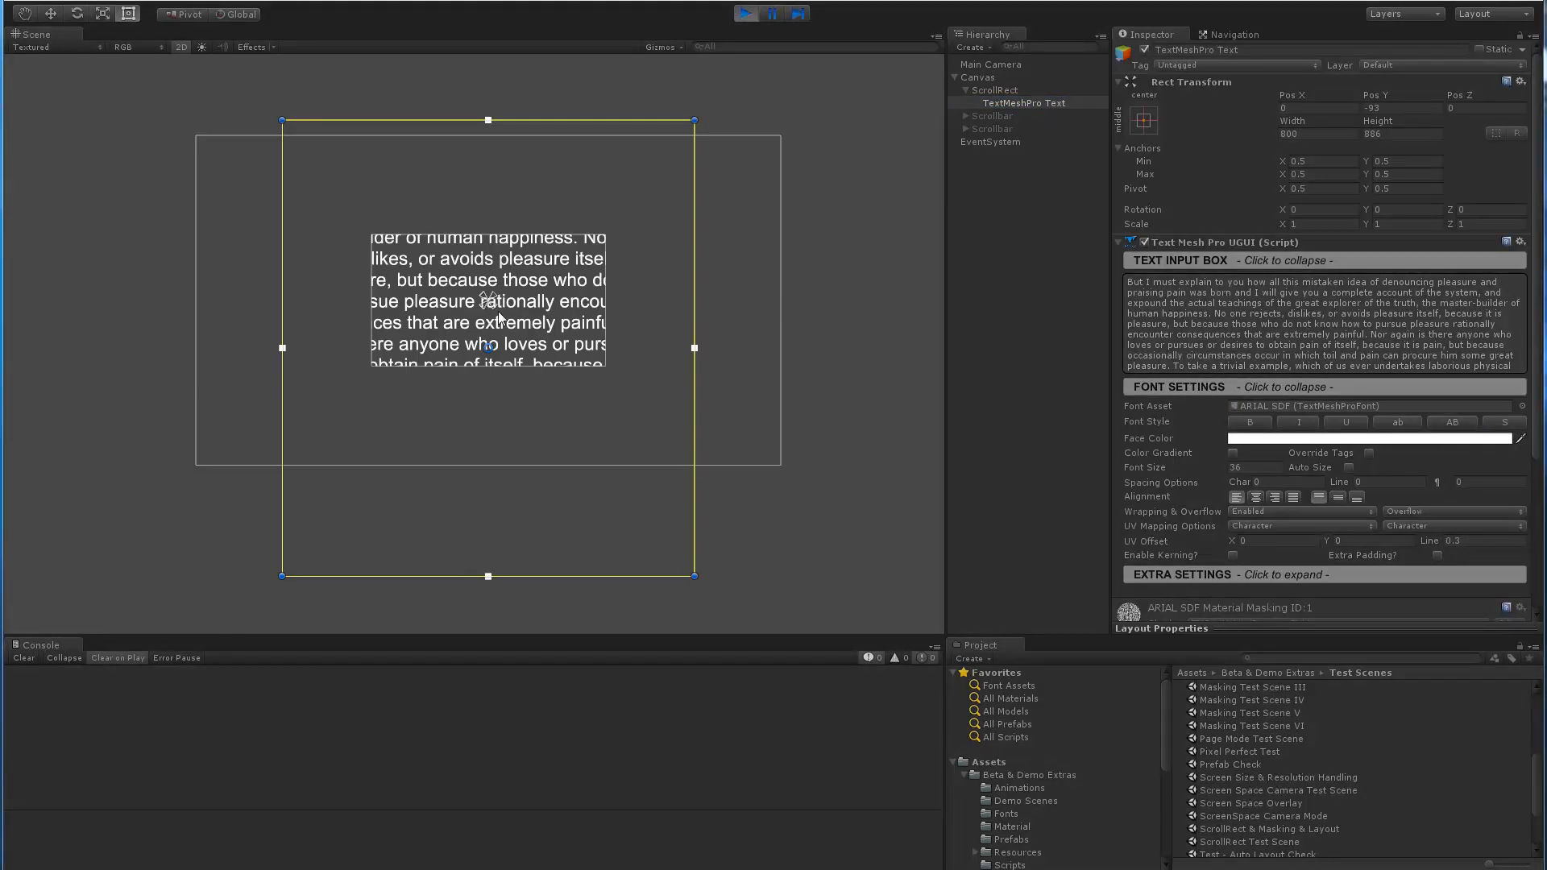
pyautogui.moveTo(683, 530)
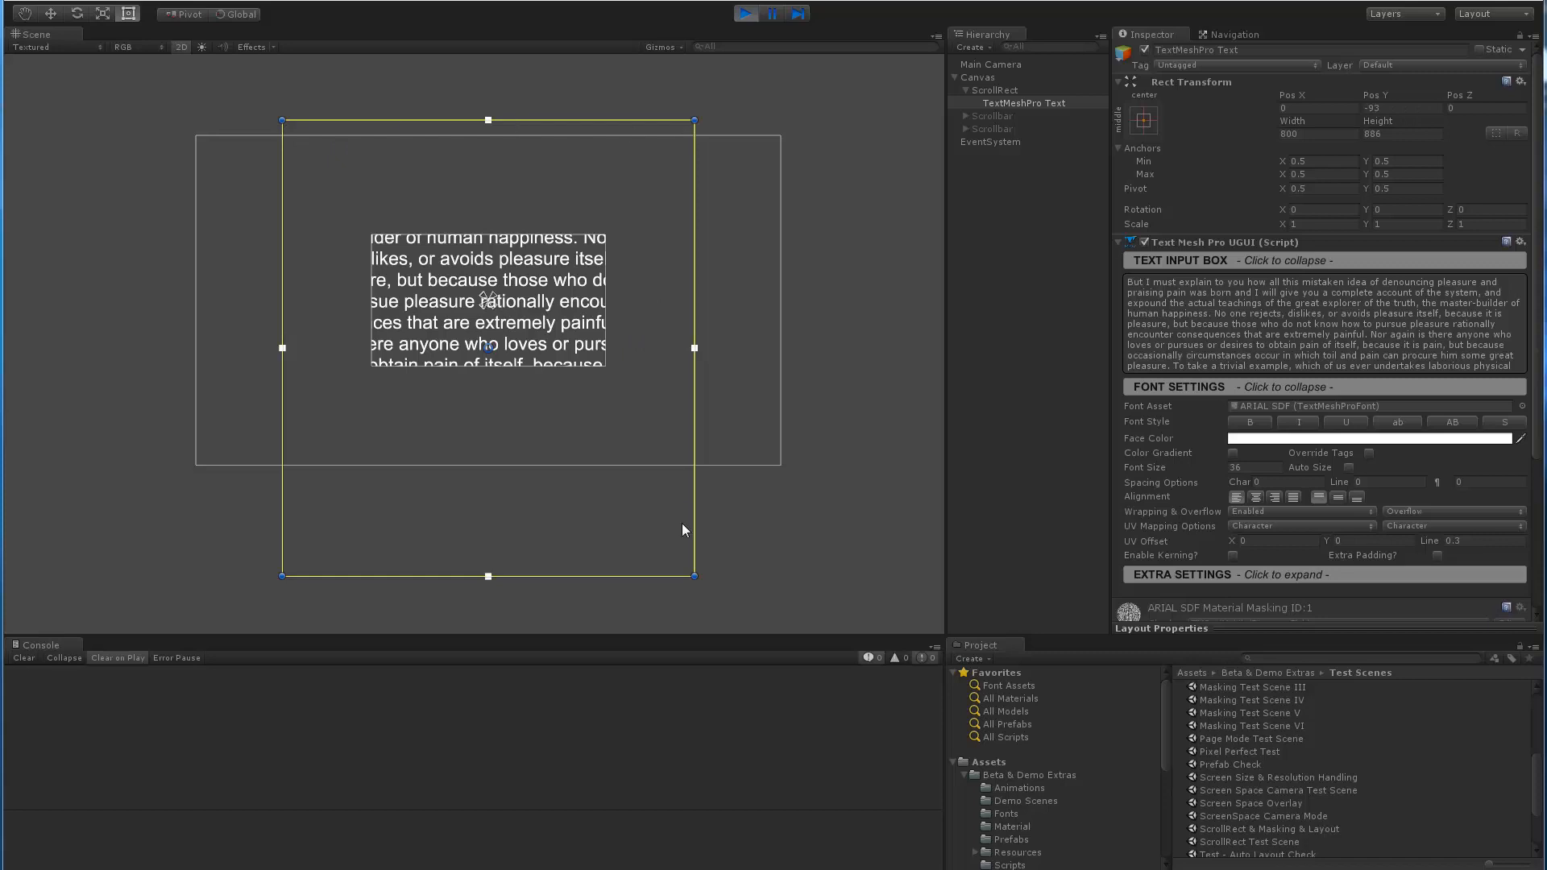
pyautogui.moveTo(661, 267)
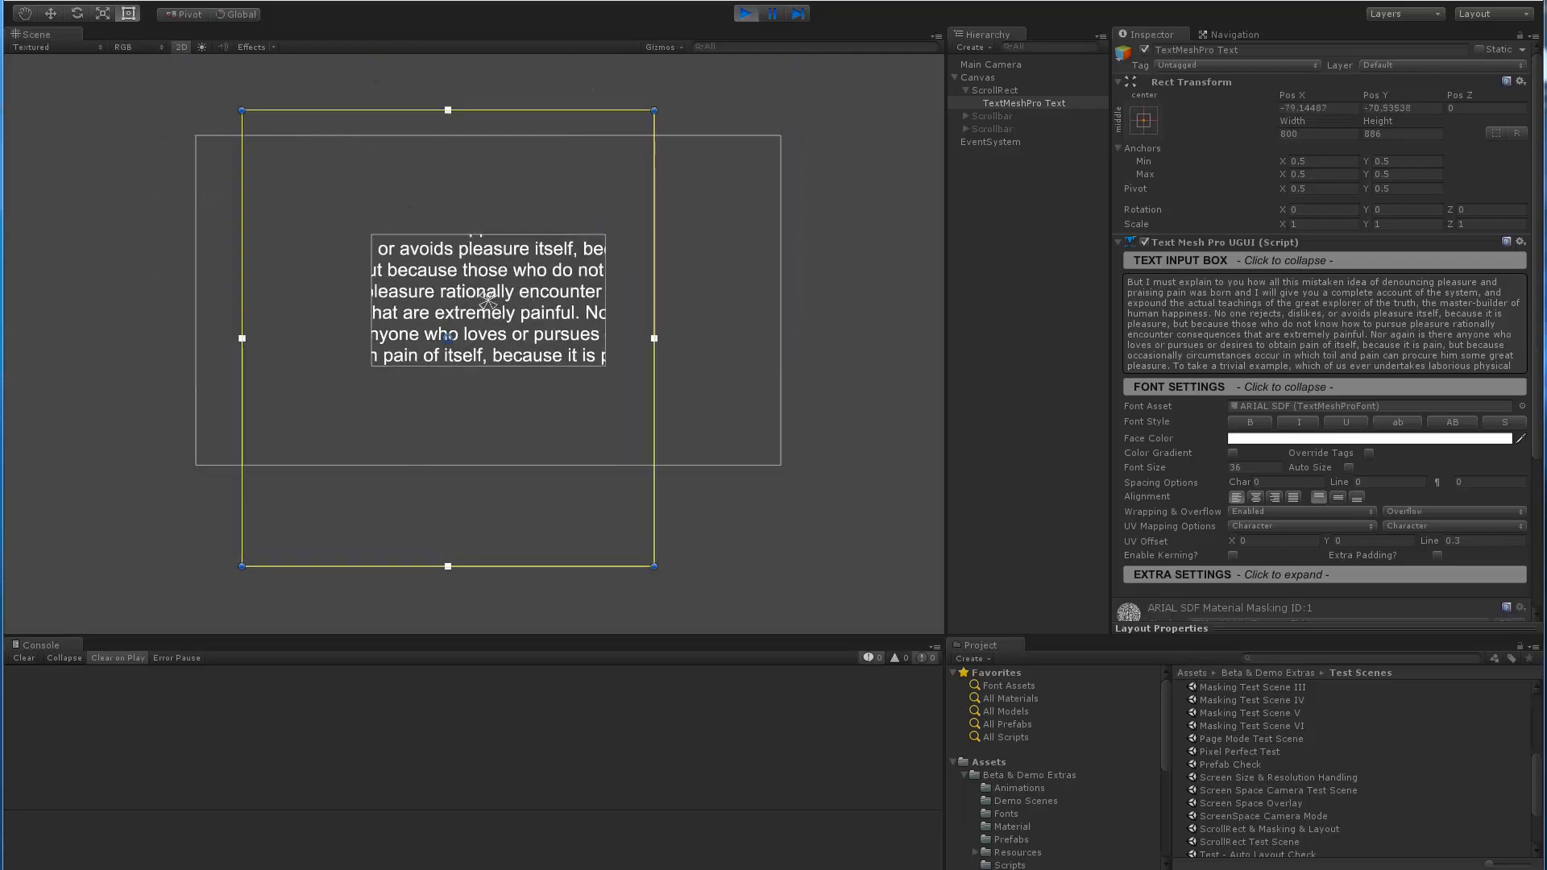
pyautogui.moveTo(446, 338); pyautogui.dragTo(395, 130)
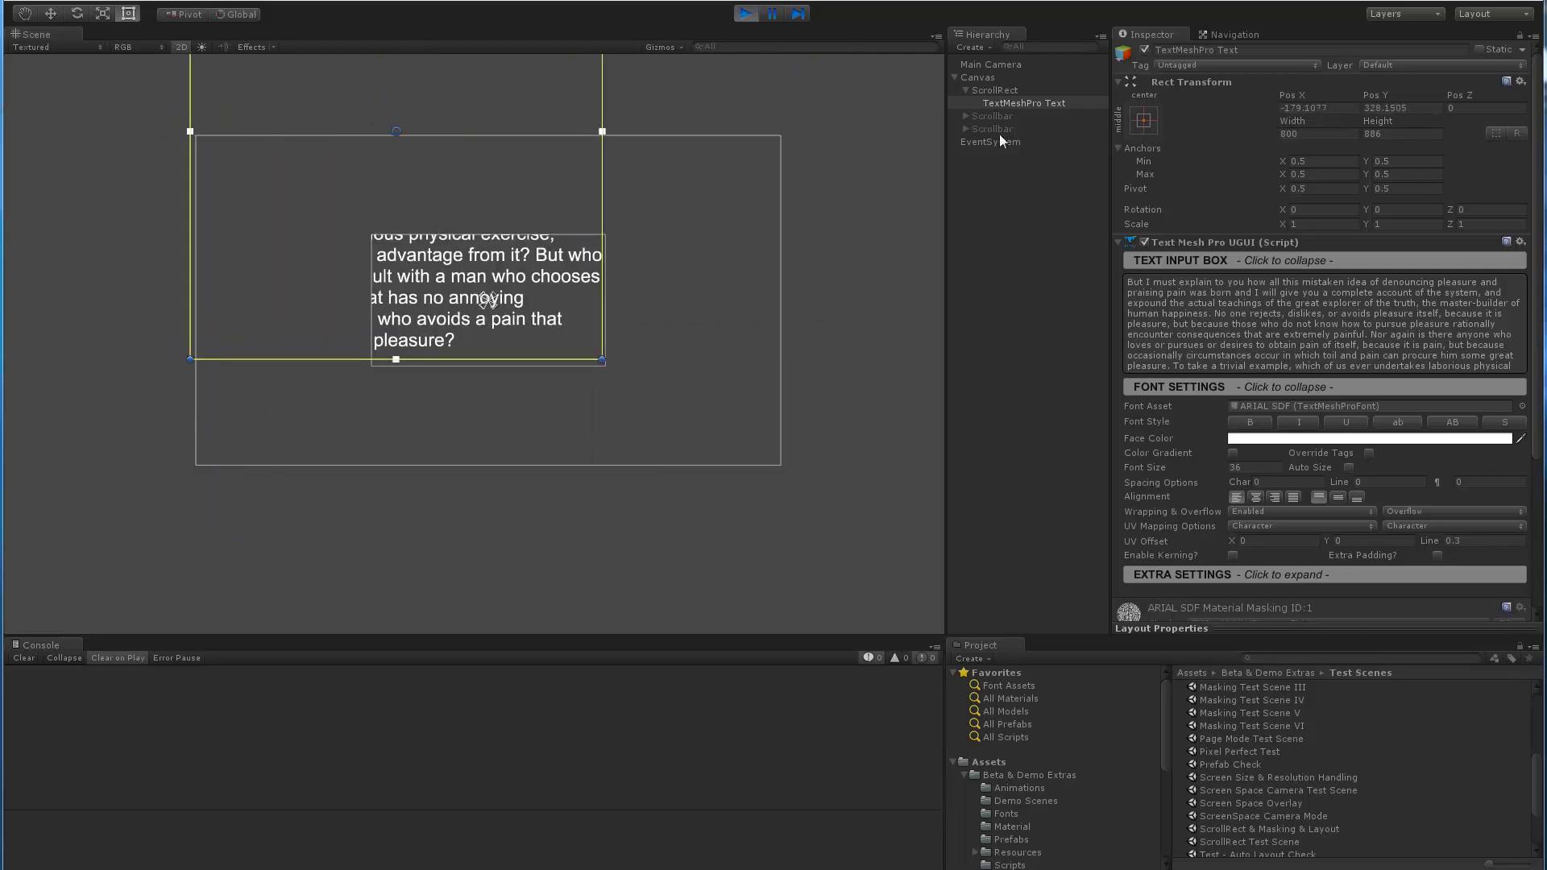
pyautogui.click(748, 13)
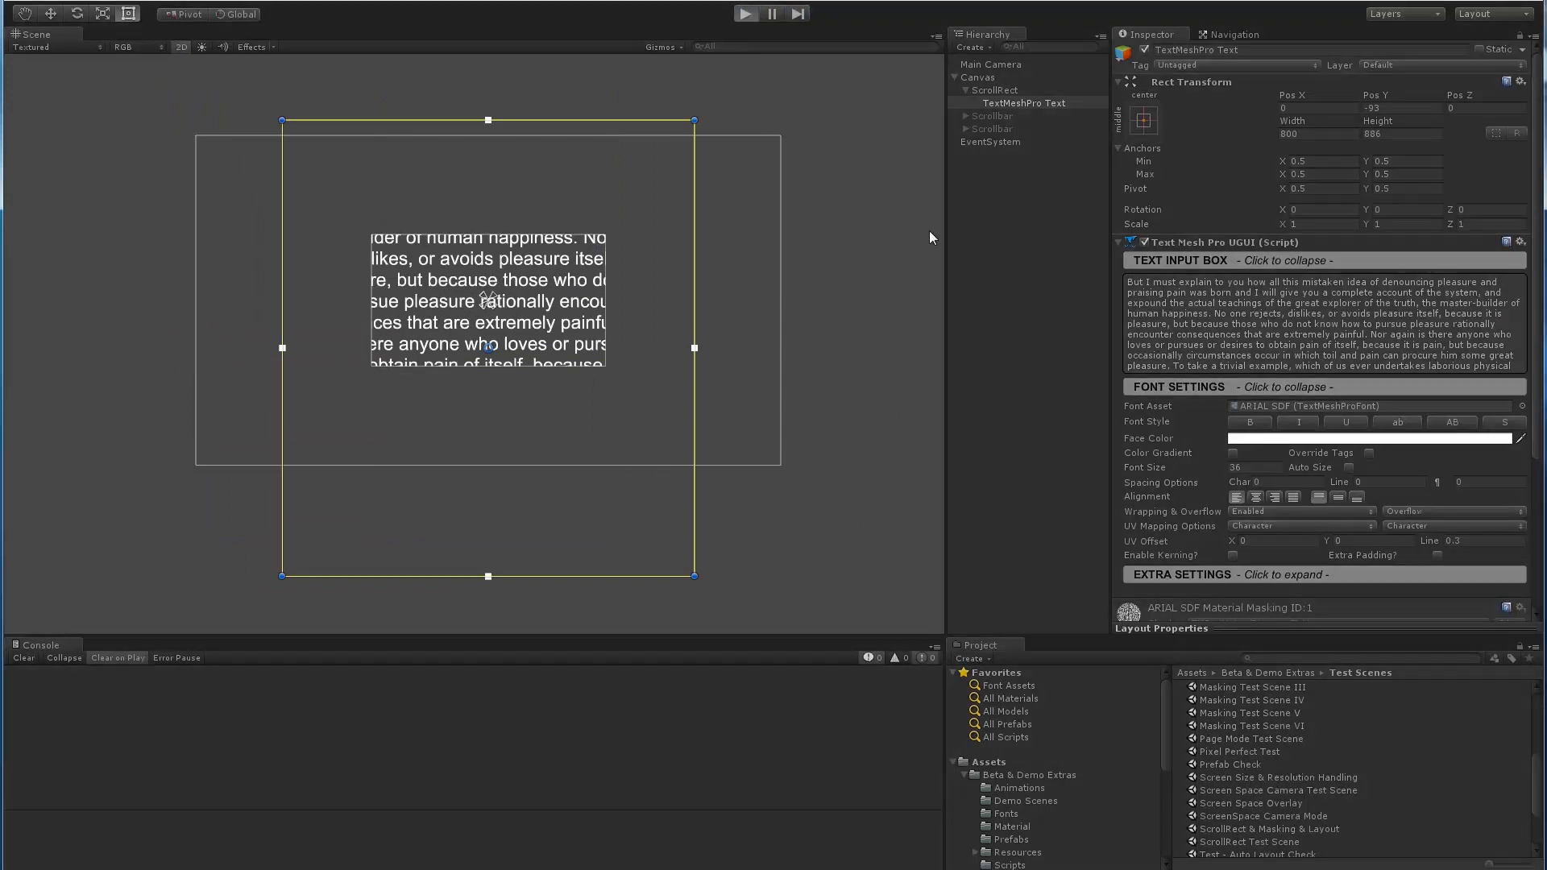
# Set the ScrollRect's Movement Type to Unrestricted while in play mode.
pyautogui.click(996, 91)
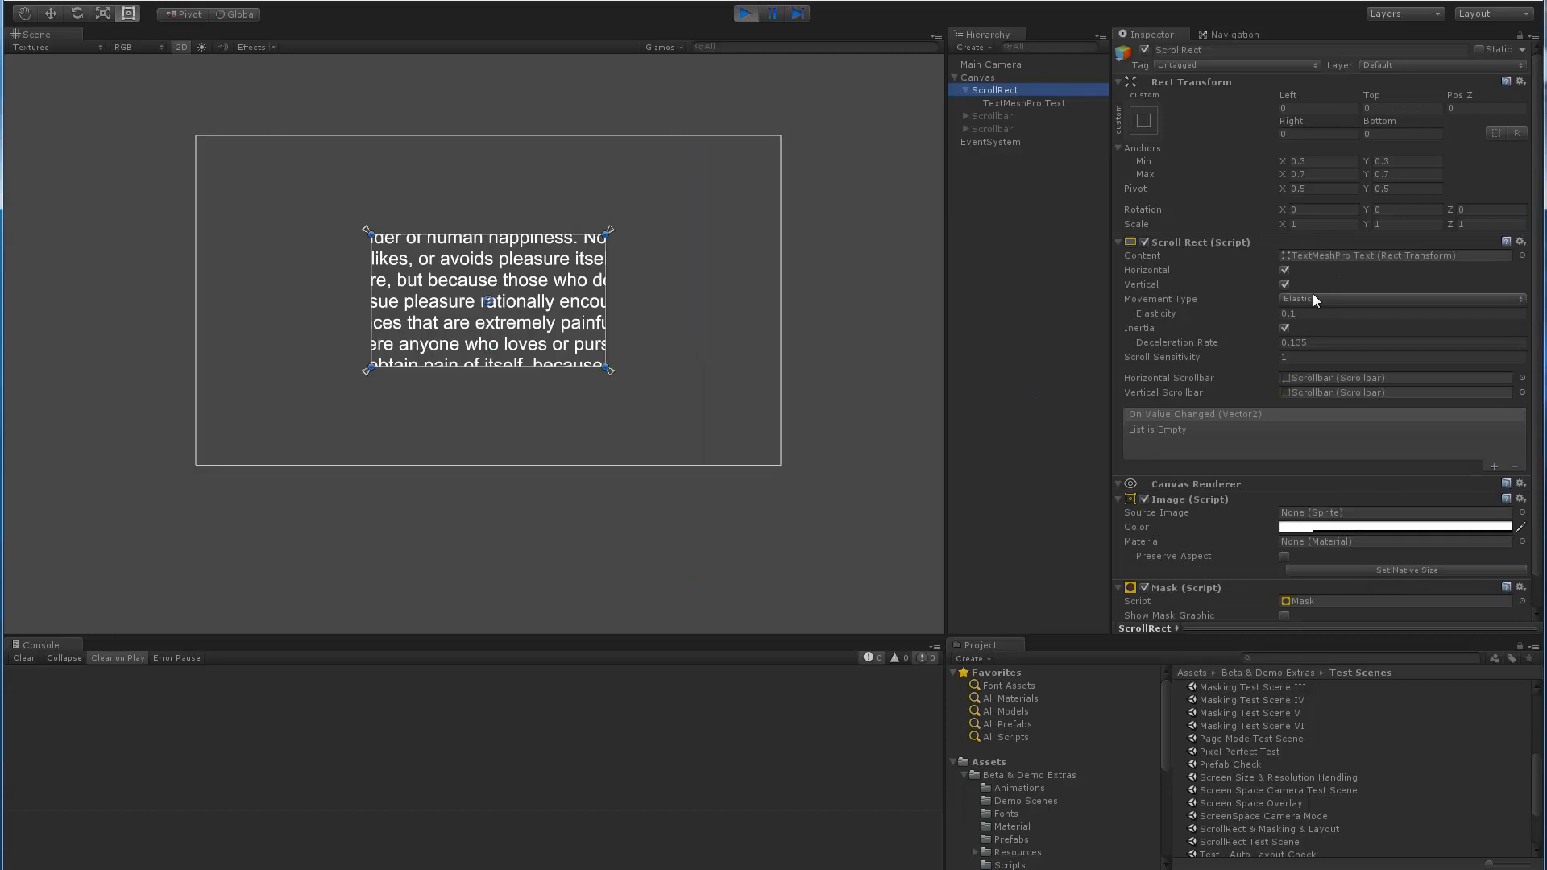
pyautogui.click(1401, 300)
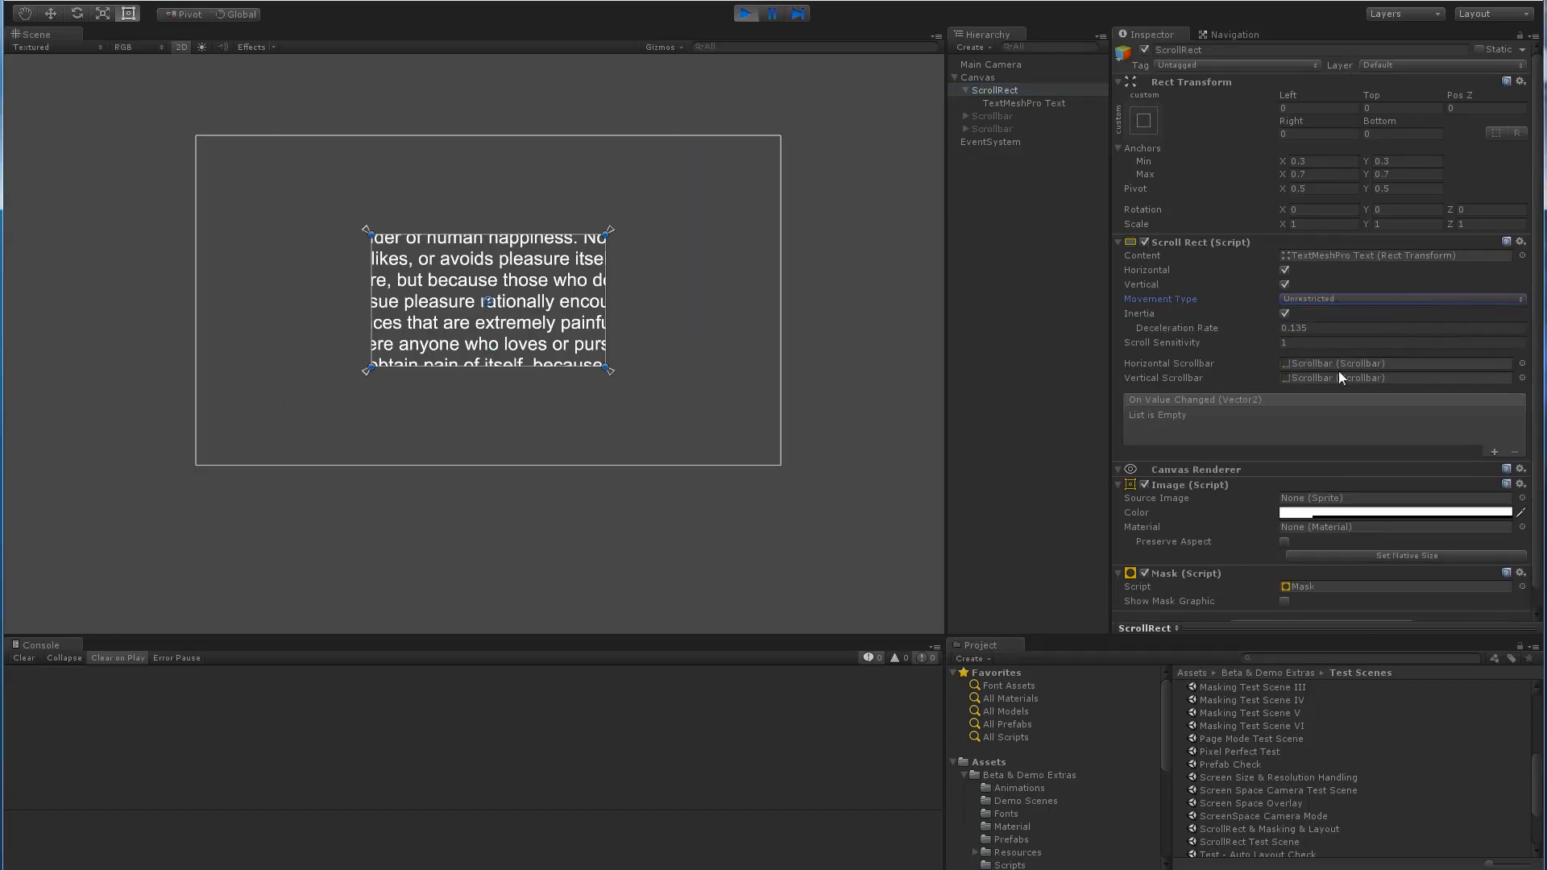
pyautogui.click(1023, 103)
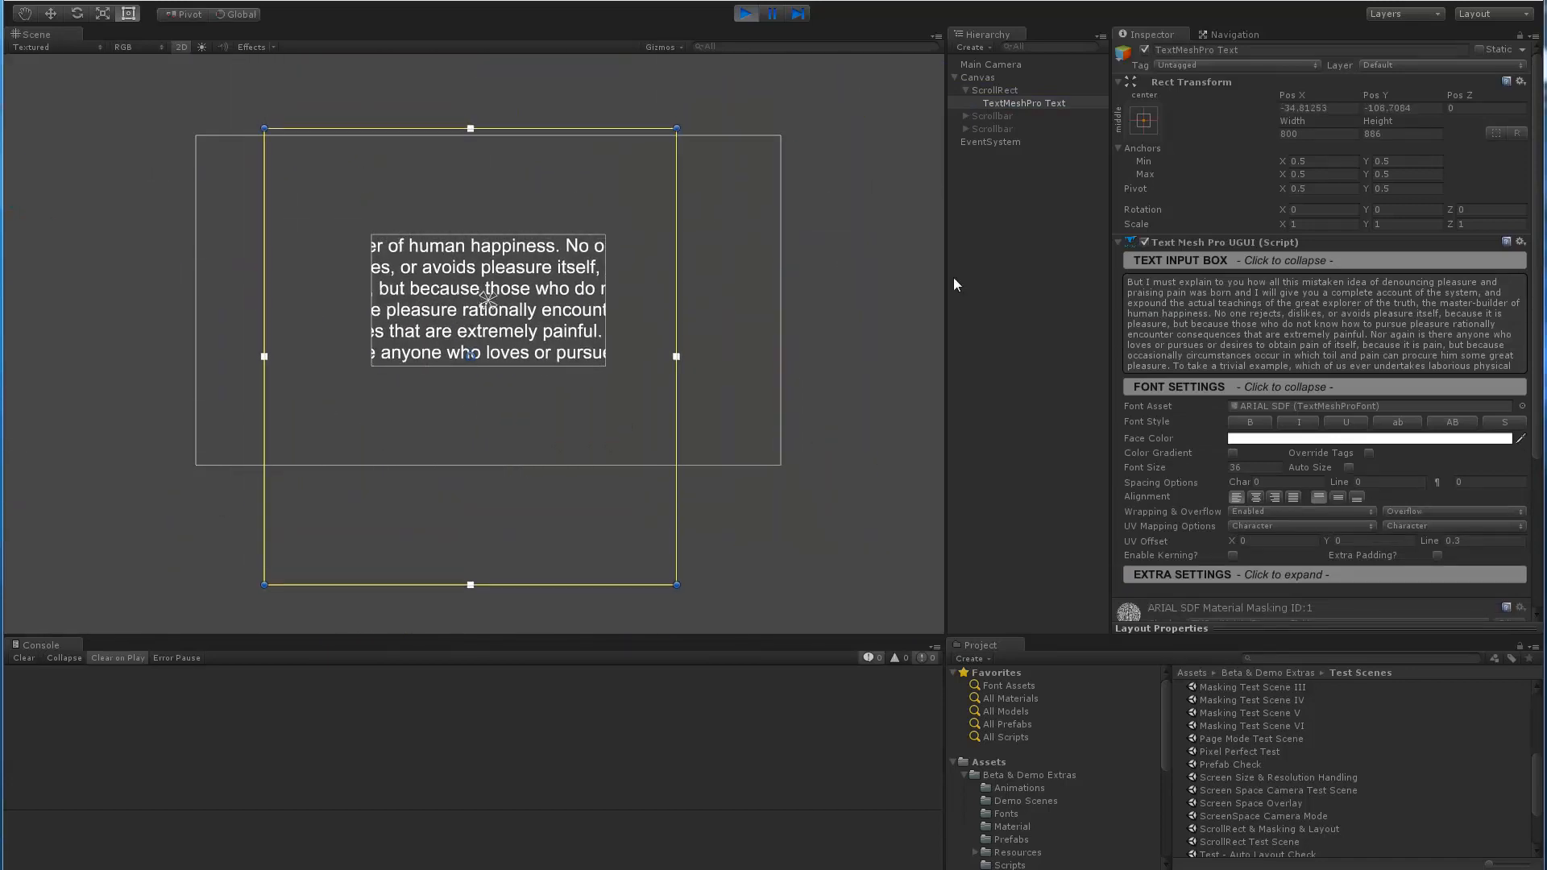
# Set the ScrollRect's Movement Type to Clamped while in play mode.
pyautogui.click(995, 90)
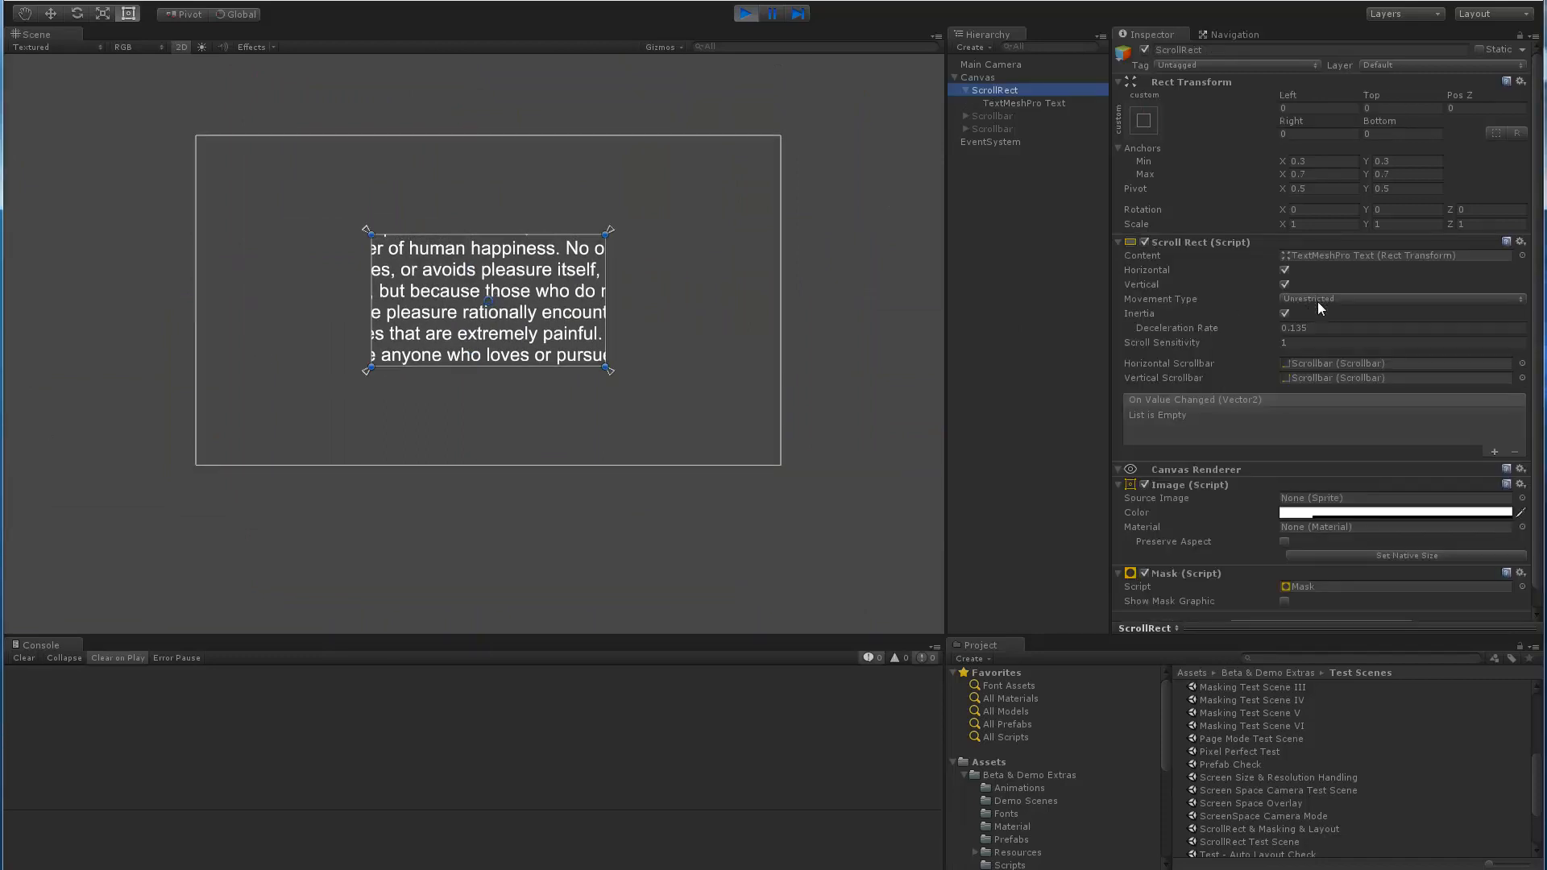
pyautogui.click(1401, 298)
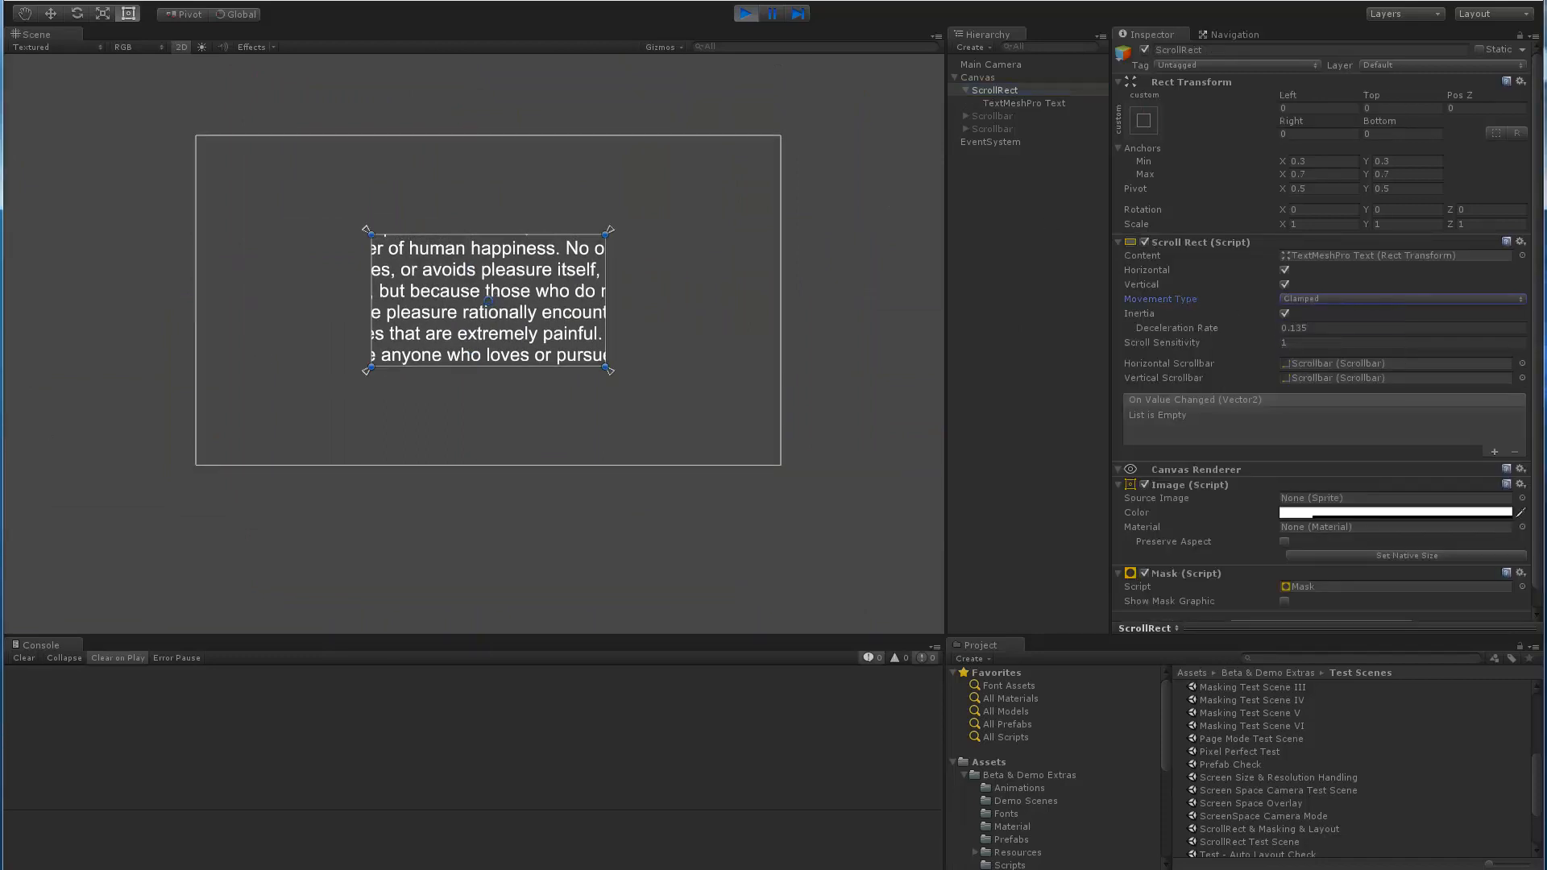
pyautogui.click(1025, 103)
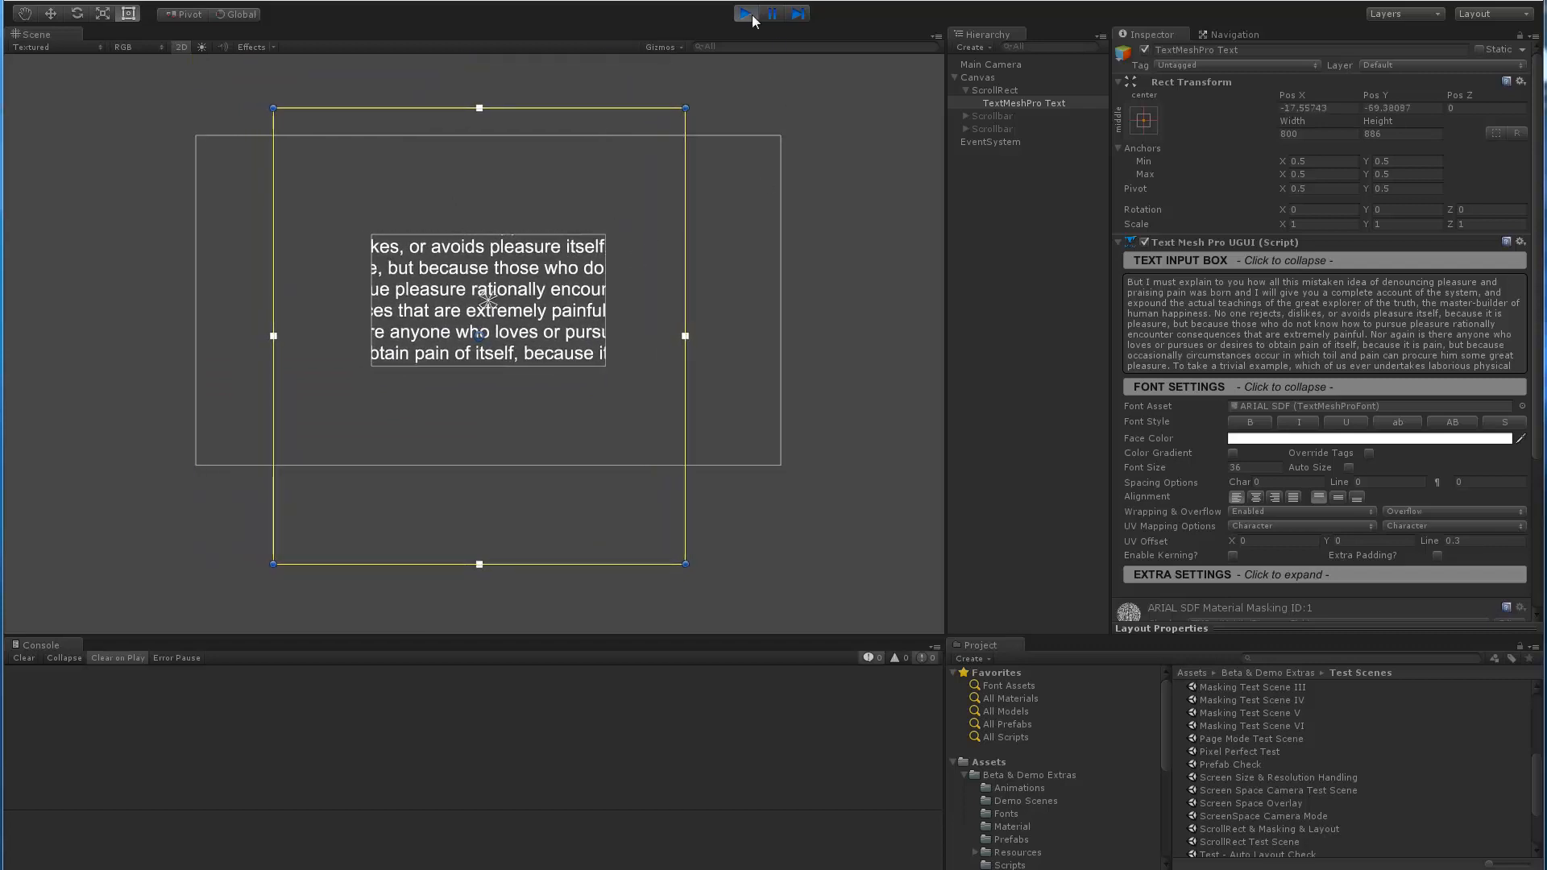
# Stop play mode and enable the vertical Scrollbar beside the masked text.
pyautogui.click(744, 15)
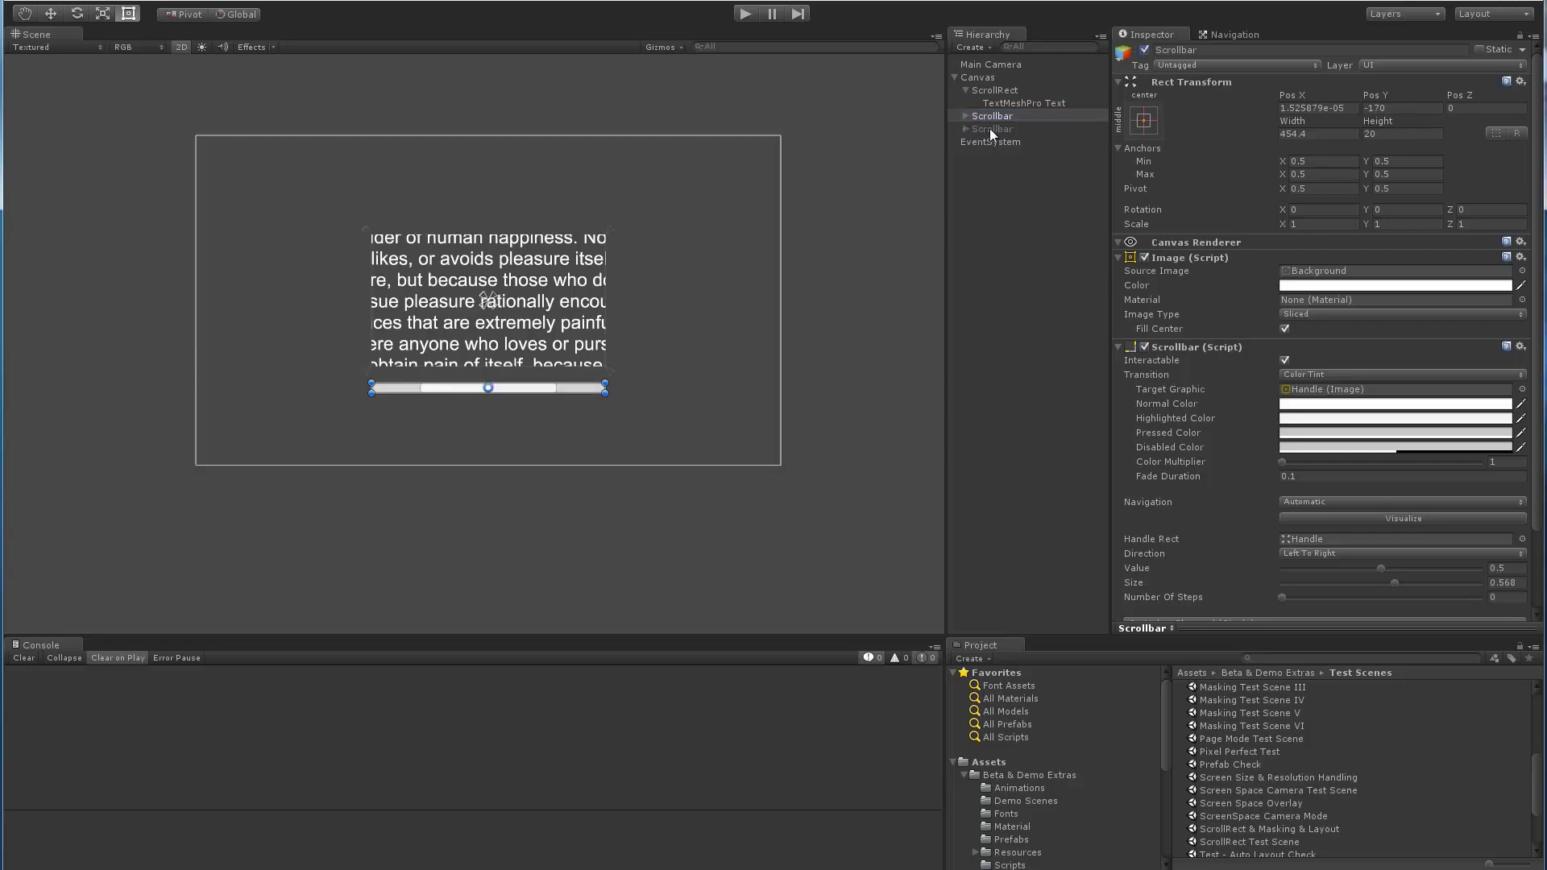
pyautogui.click(993, 129)
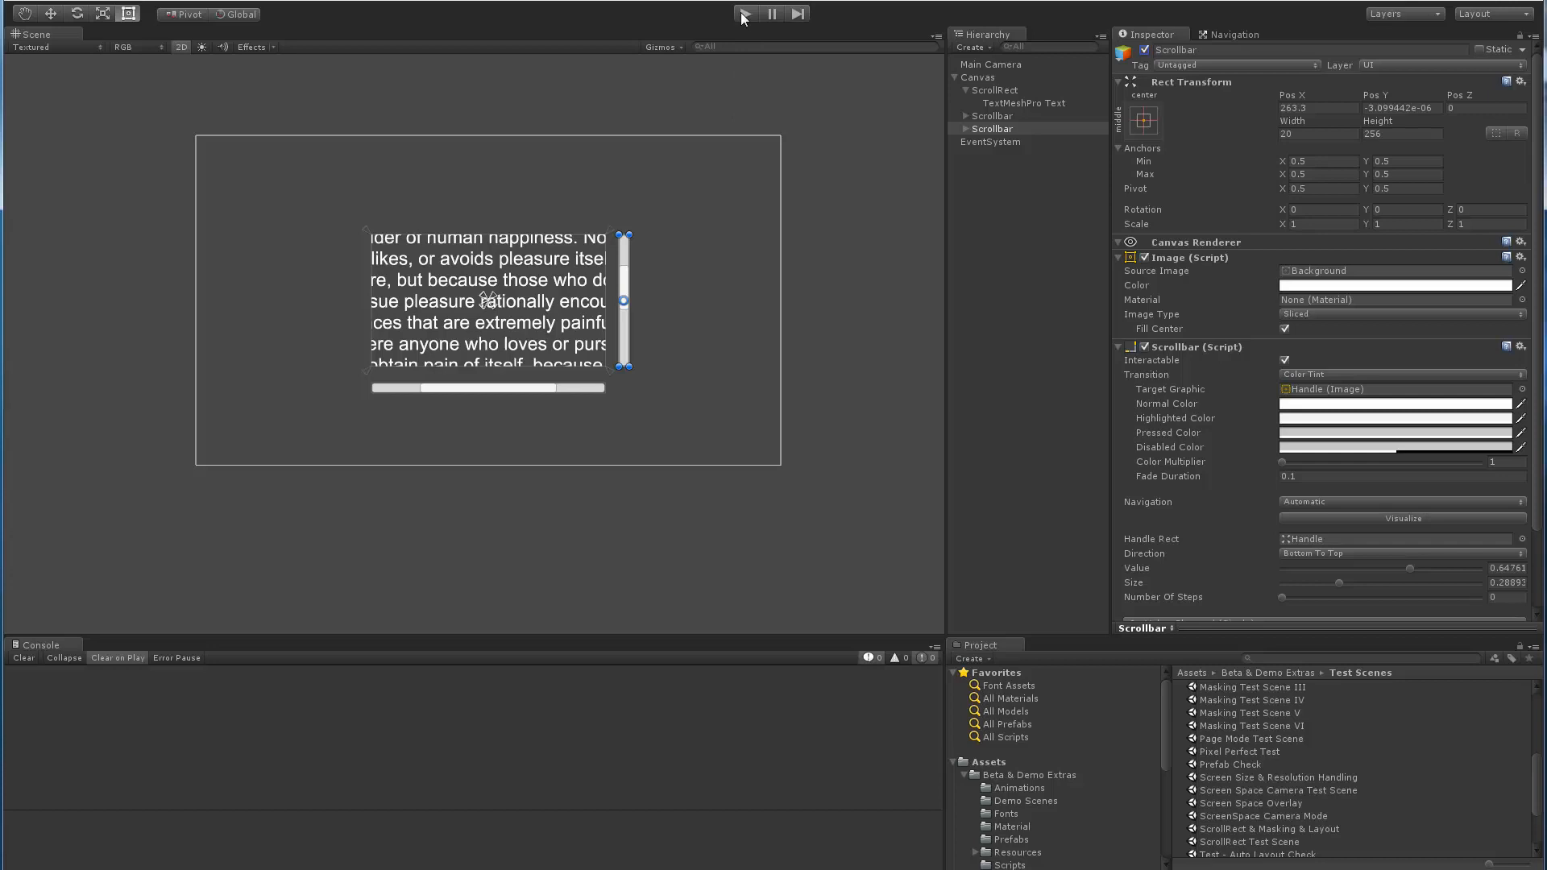
pyautogui.click(746, 14)
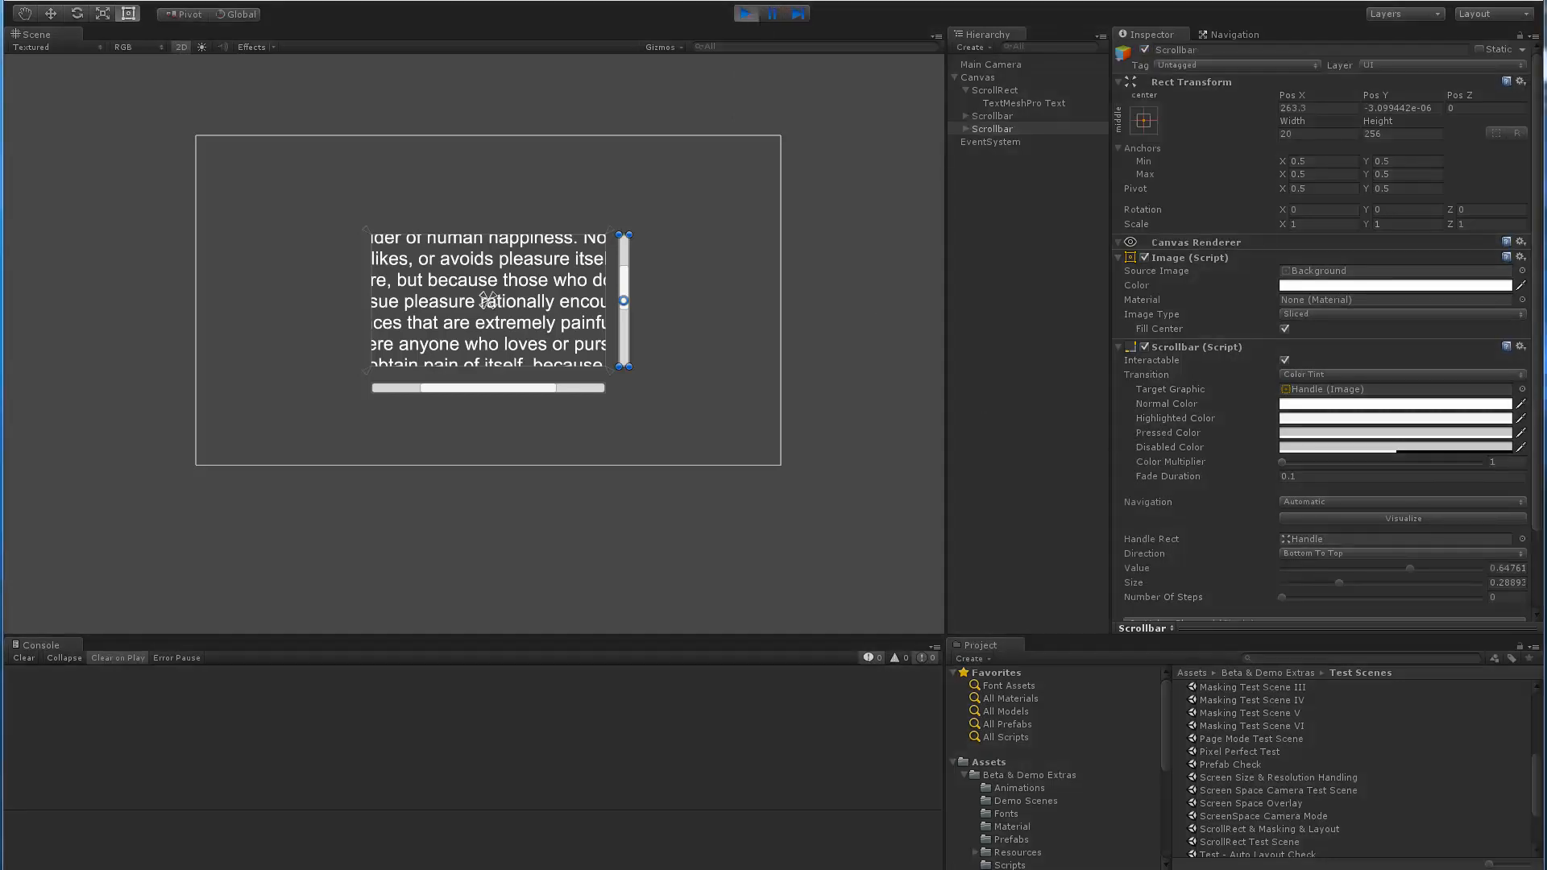
pyautogui.click(1025, 103)
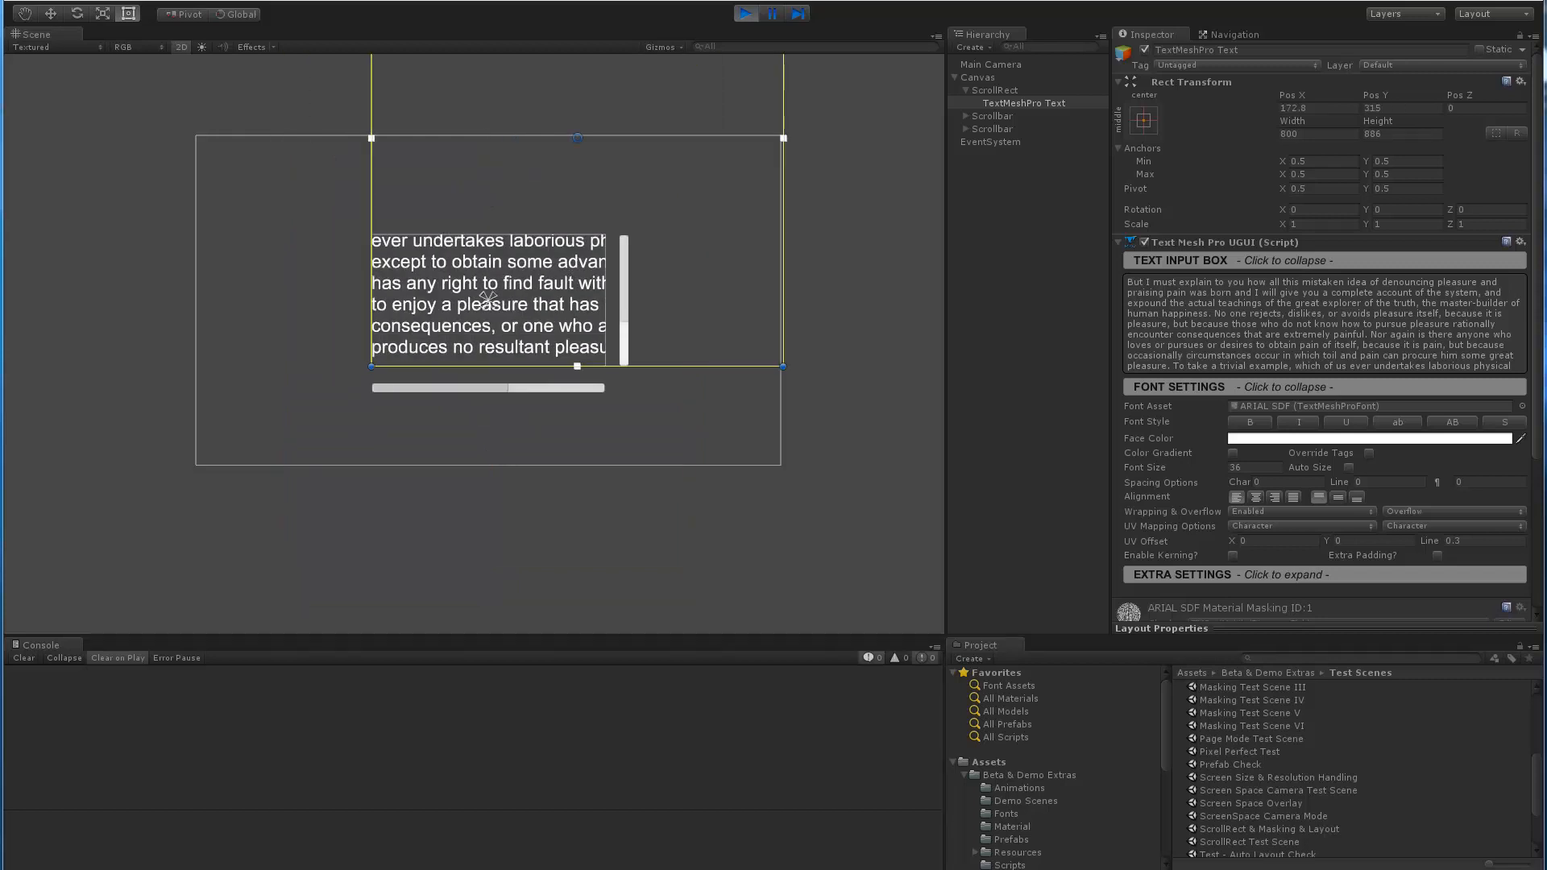
pyautogui.moveTo(576, 135); pyautogui.dragTo(546, 136)
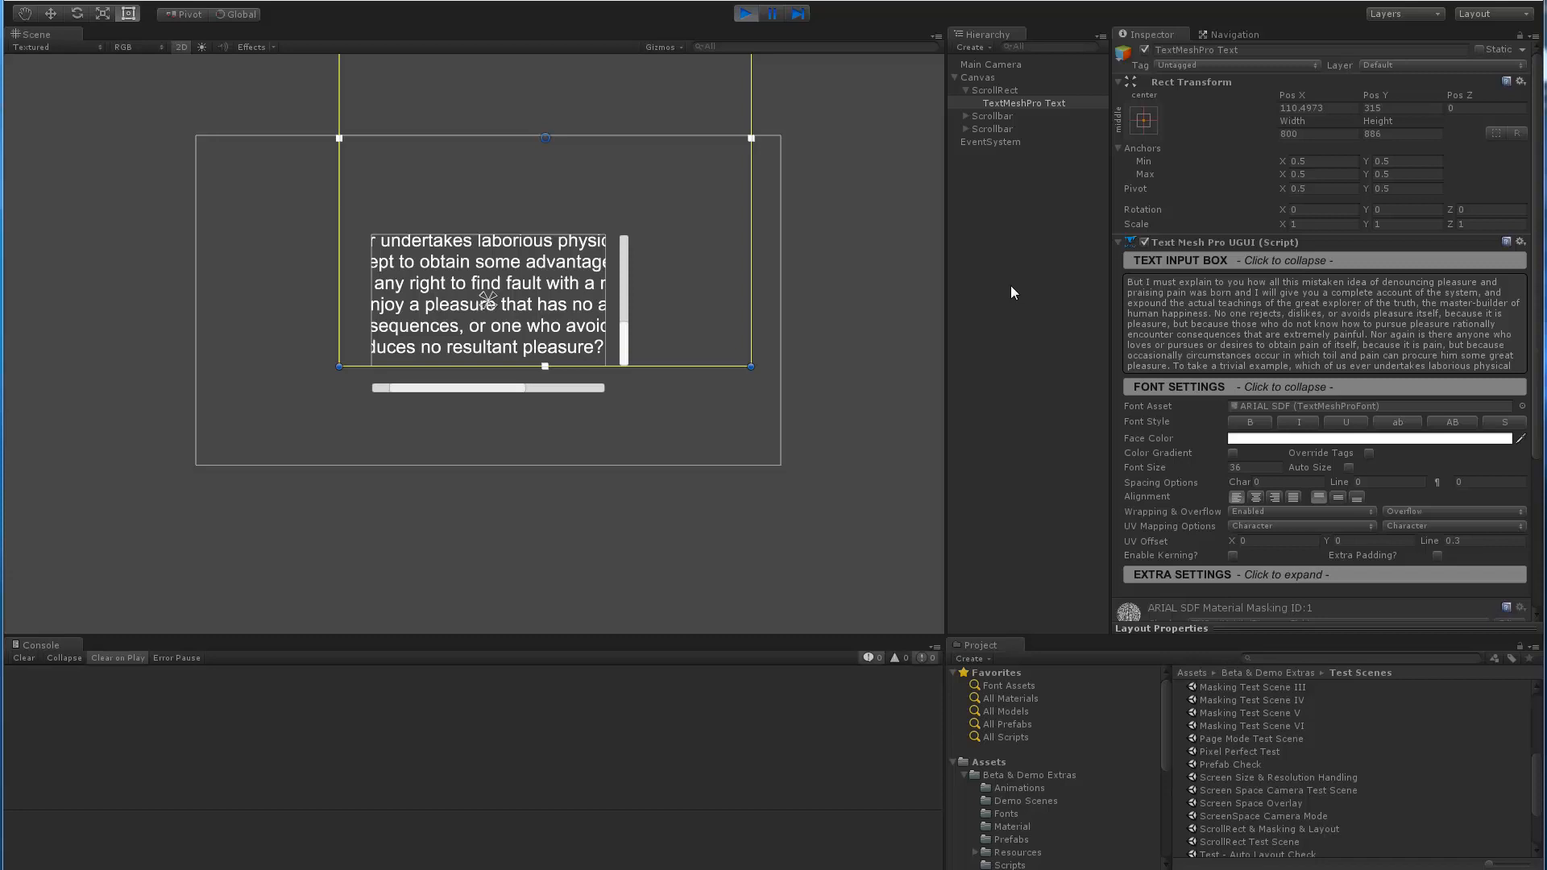
pyautogui.moveTo(1003, 283)
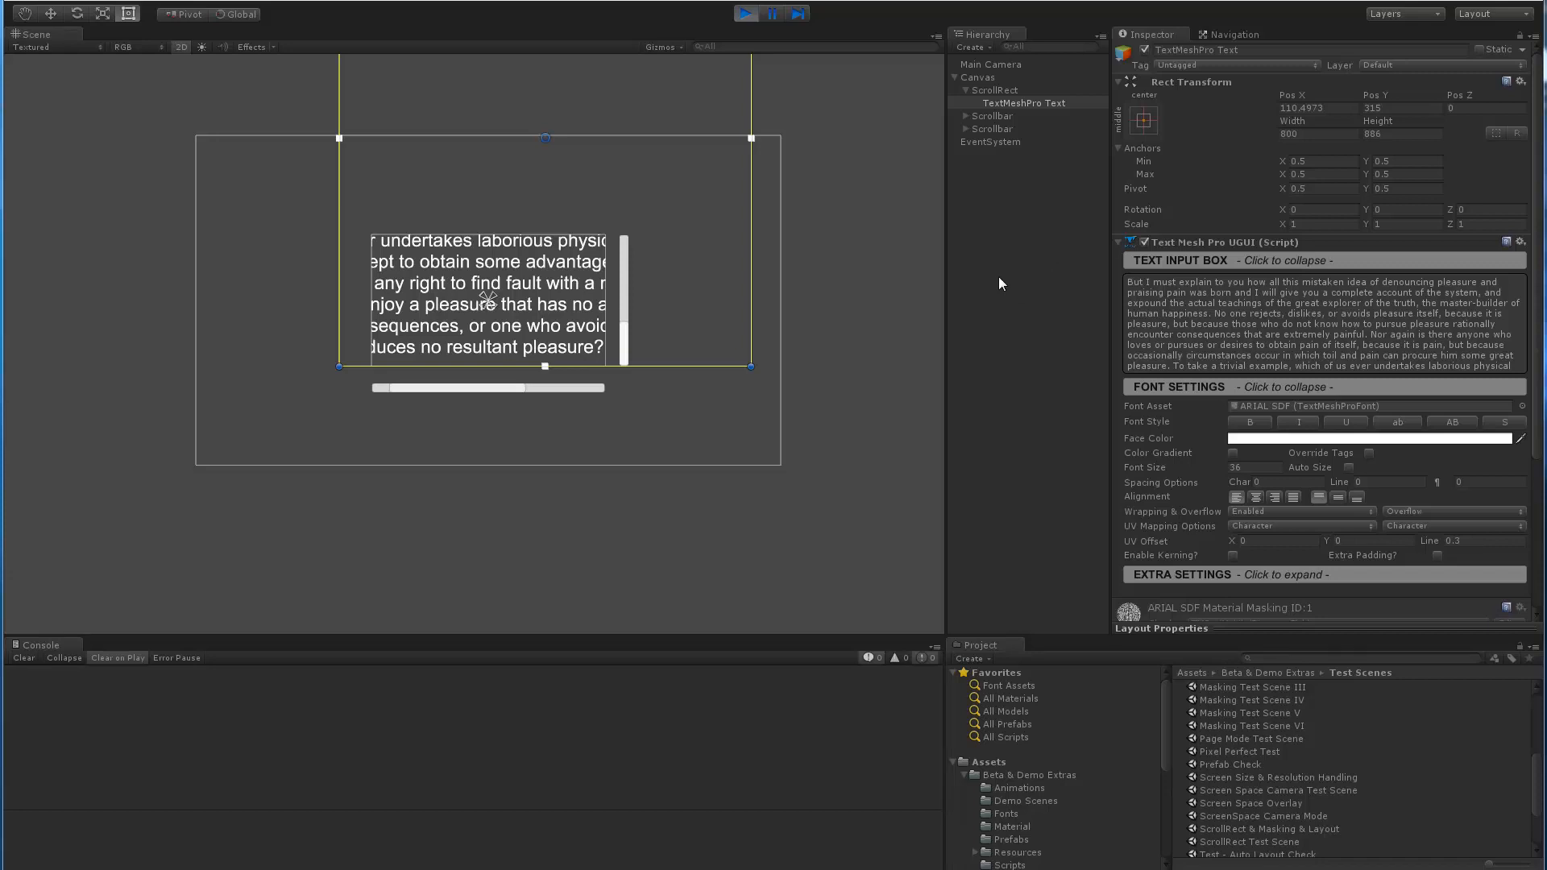
pyautogui.moveTo(1104, 406)
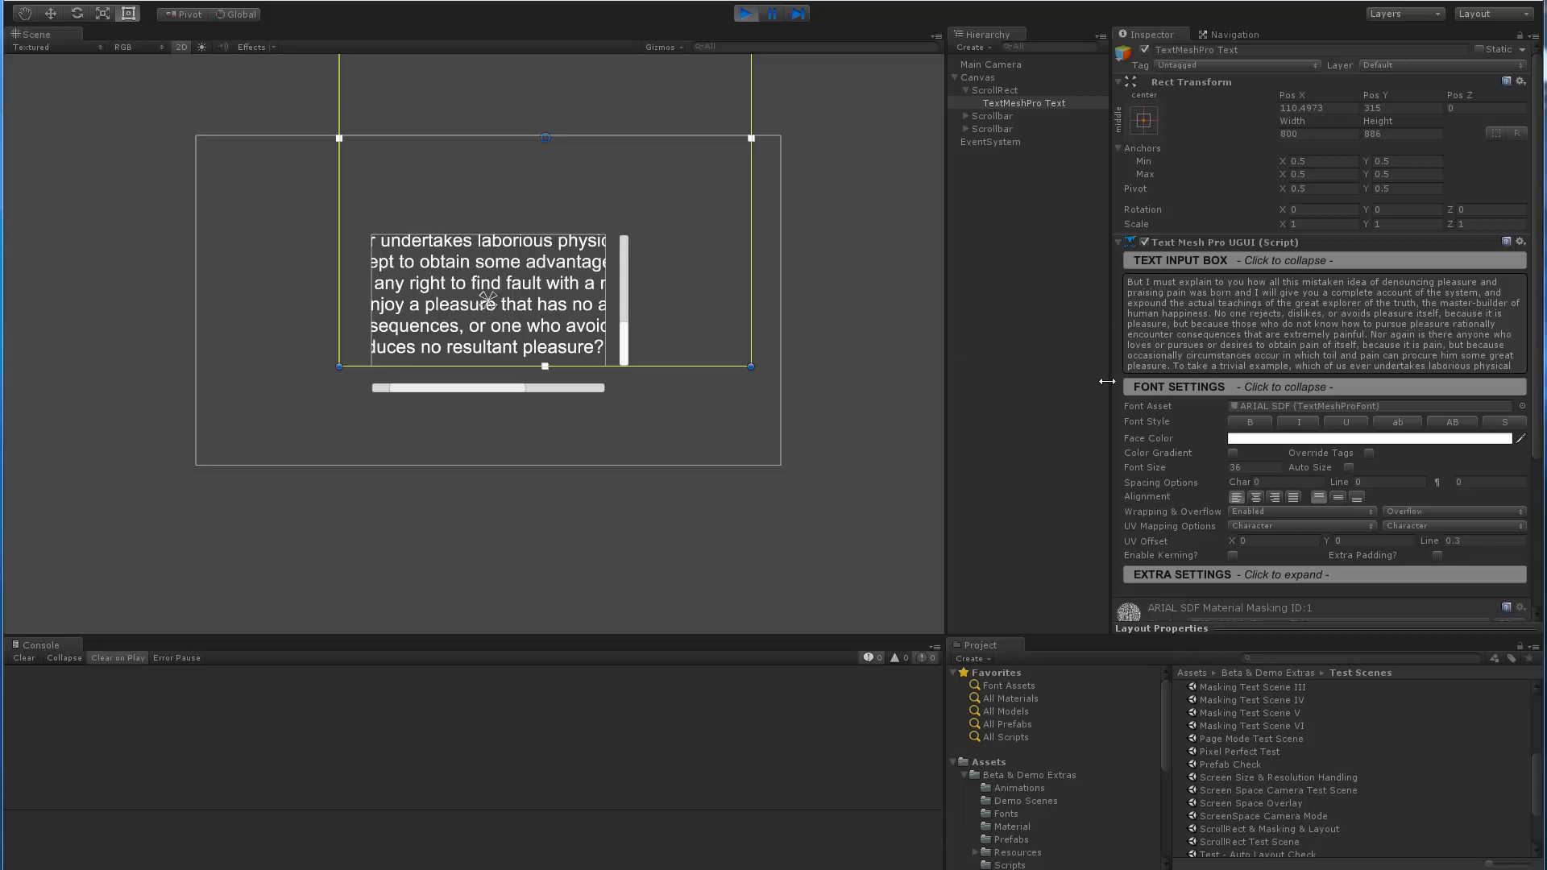
pyautogui.moveTo(1002, 448)
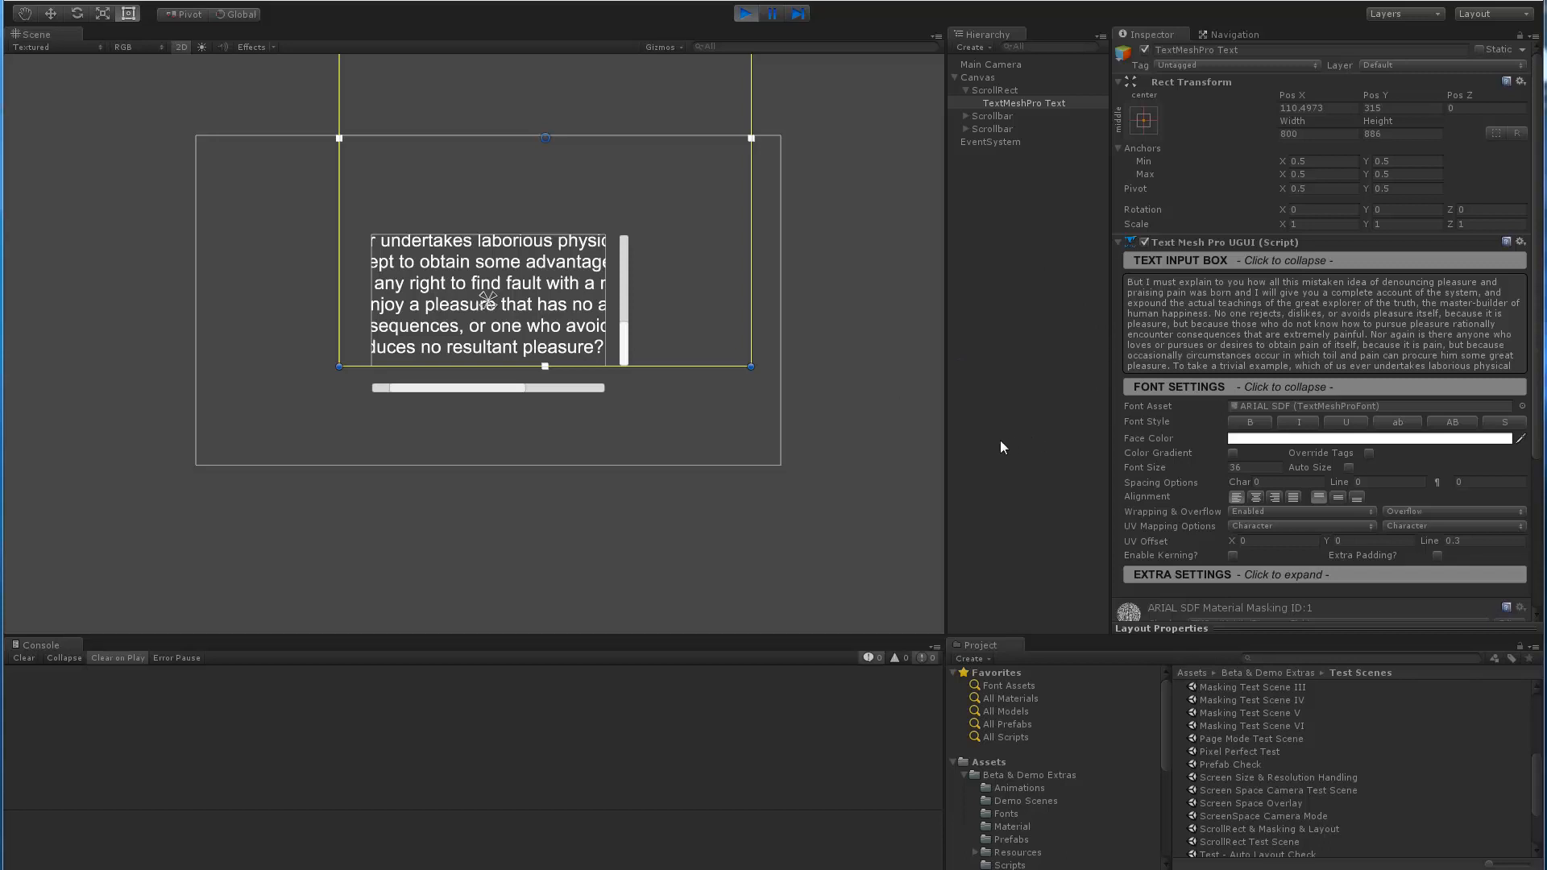
pyautogui.moveTo(1060, 292)
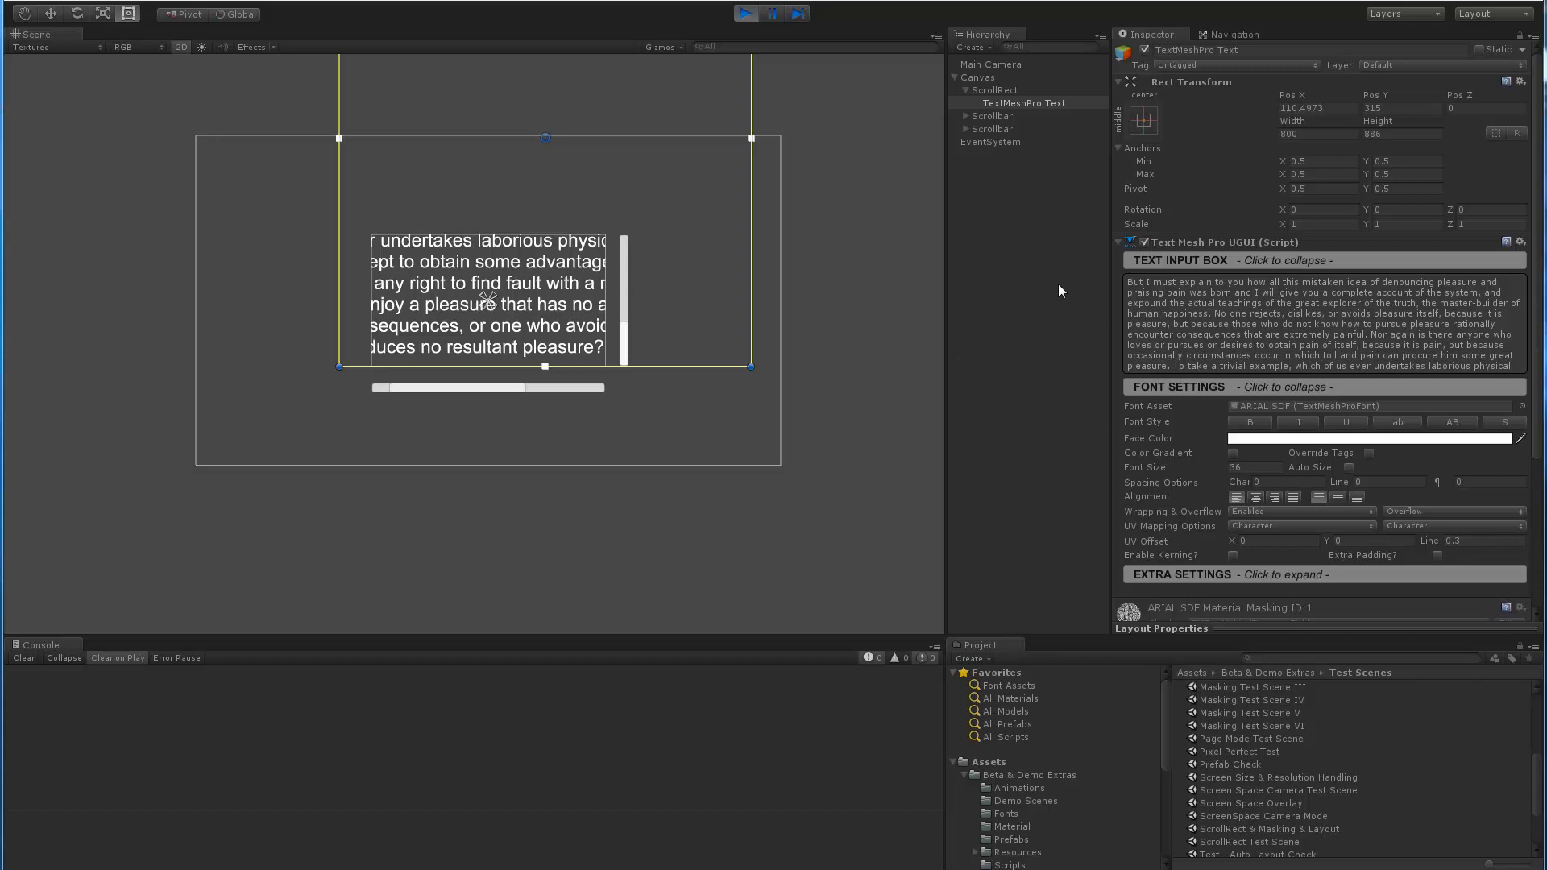
pyautogui.moveTo(1206, 232)
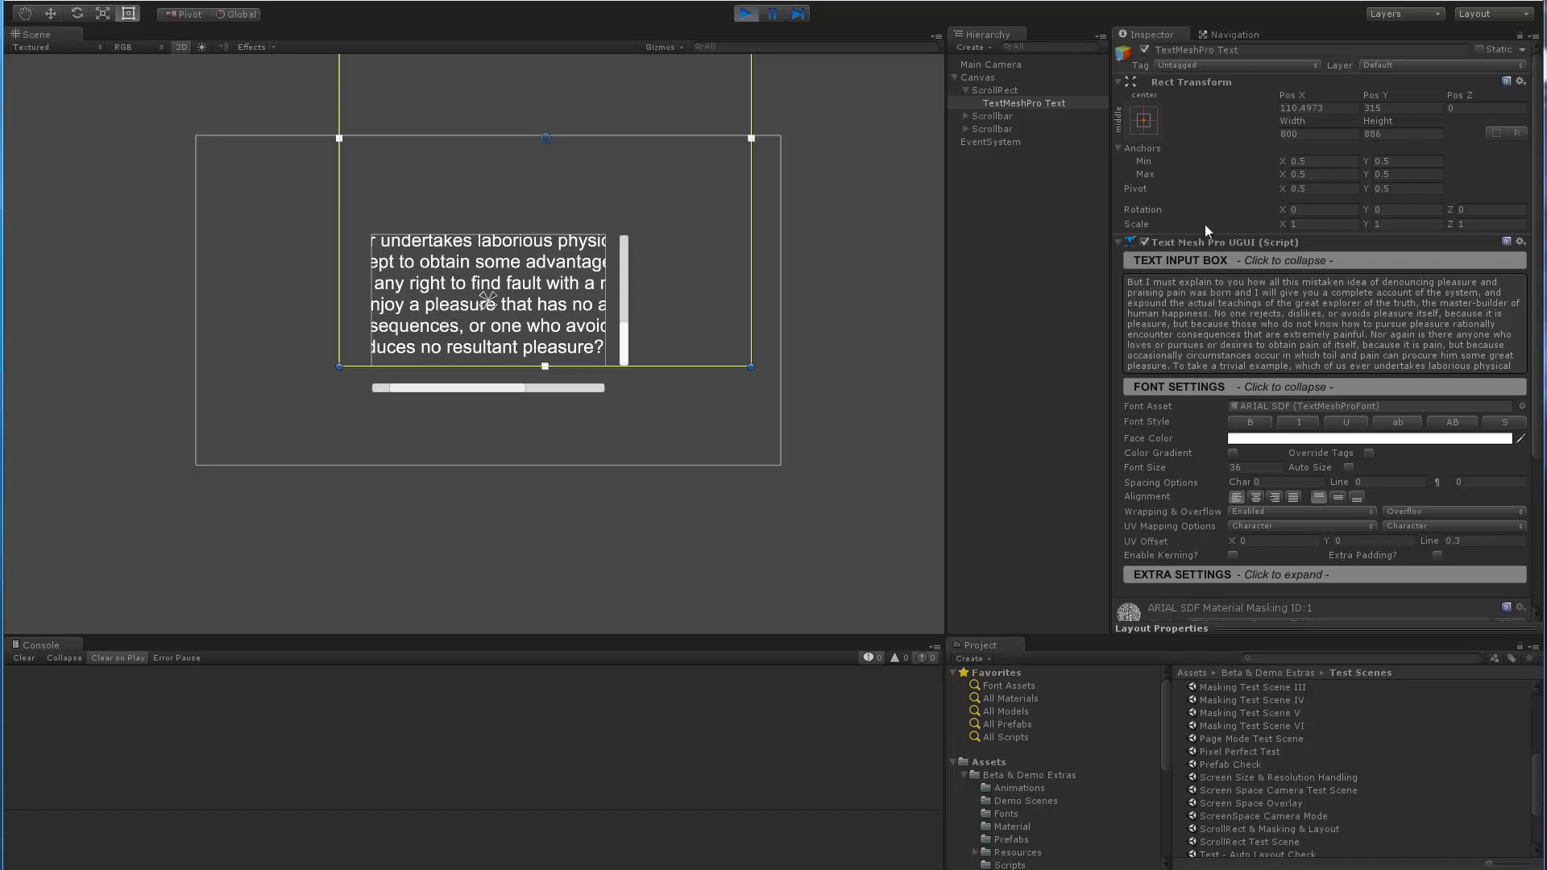
pyautogui.moveTo(1236, 235)
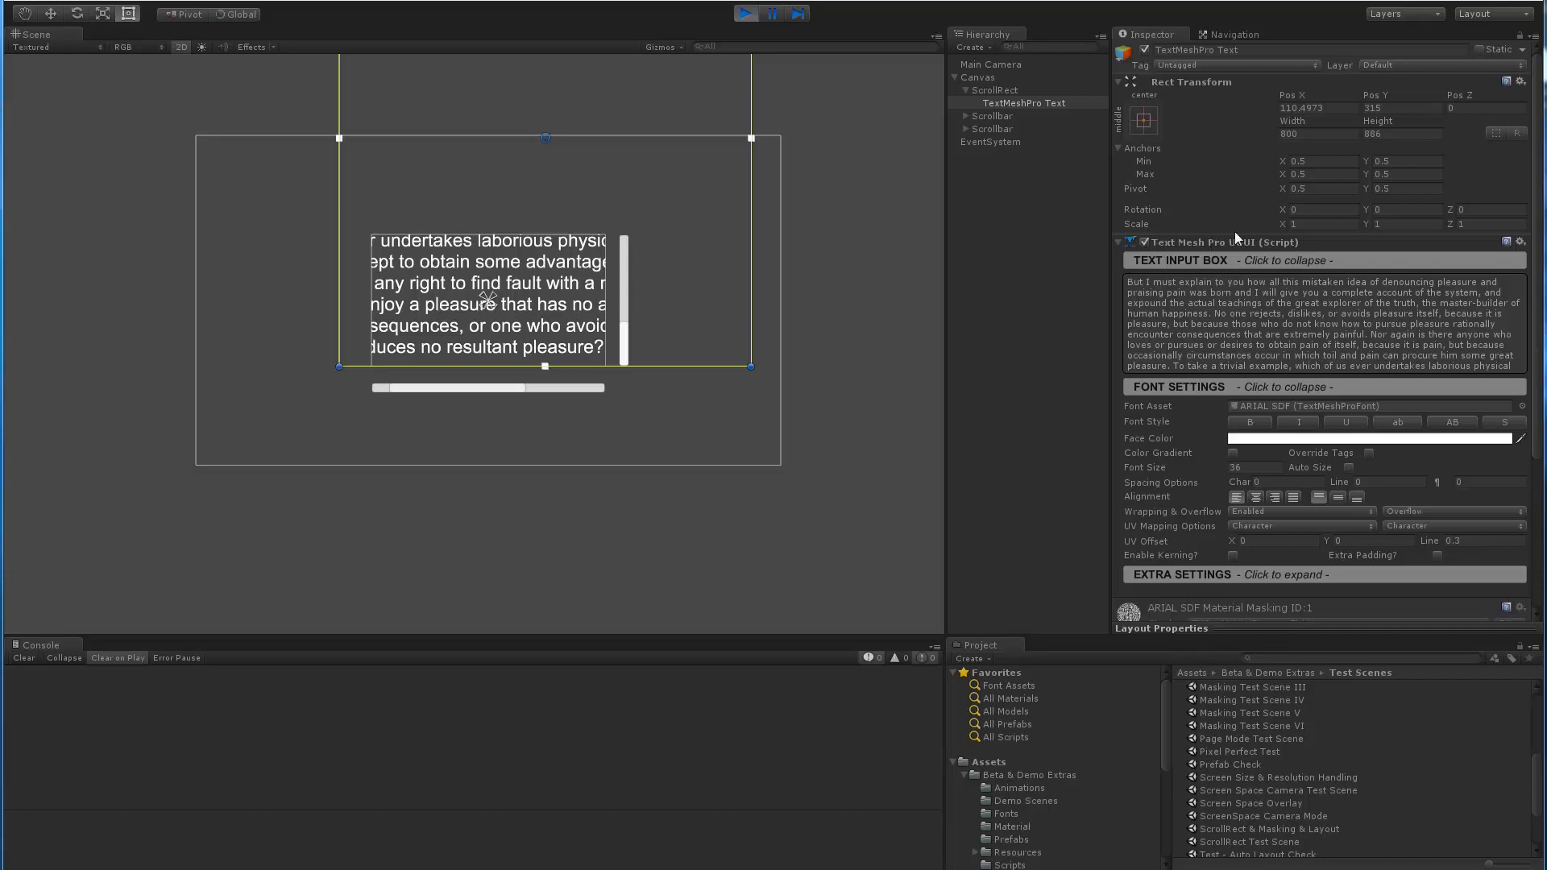
pyautogui.click(970, 47)
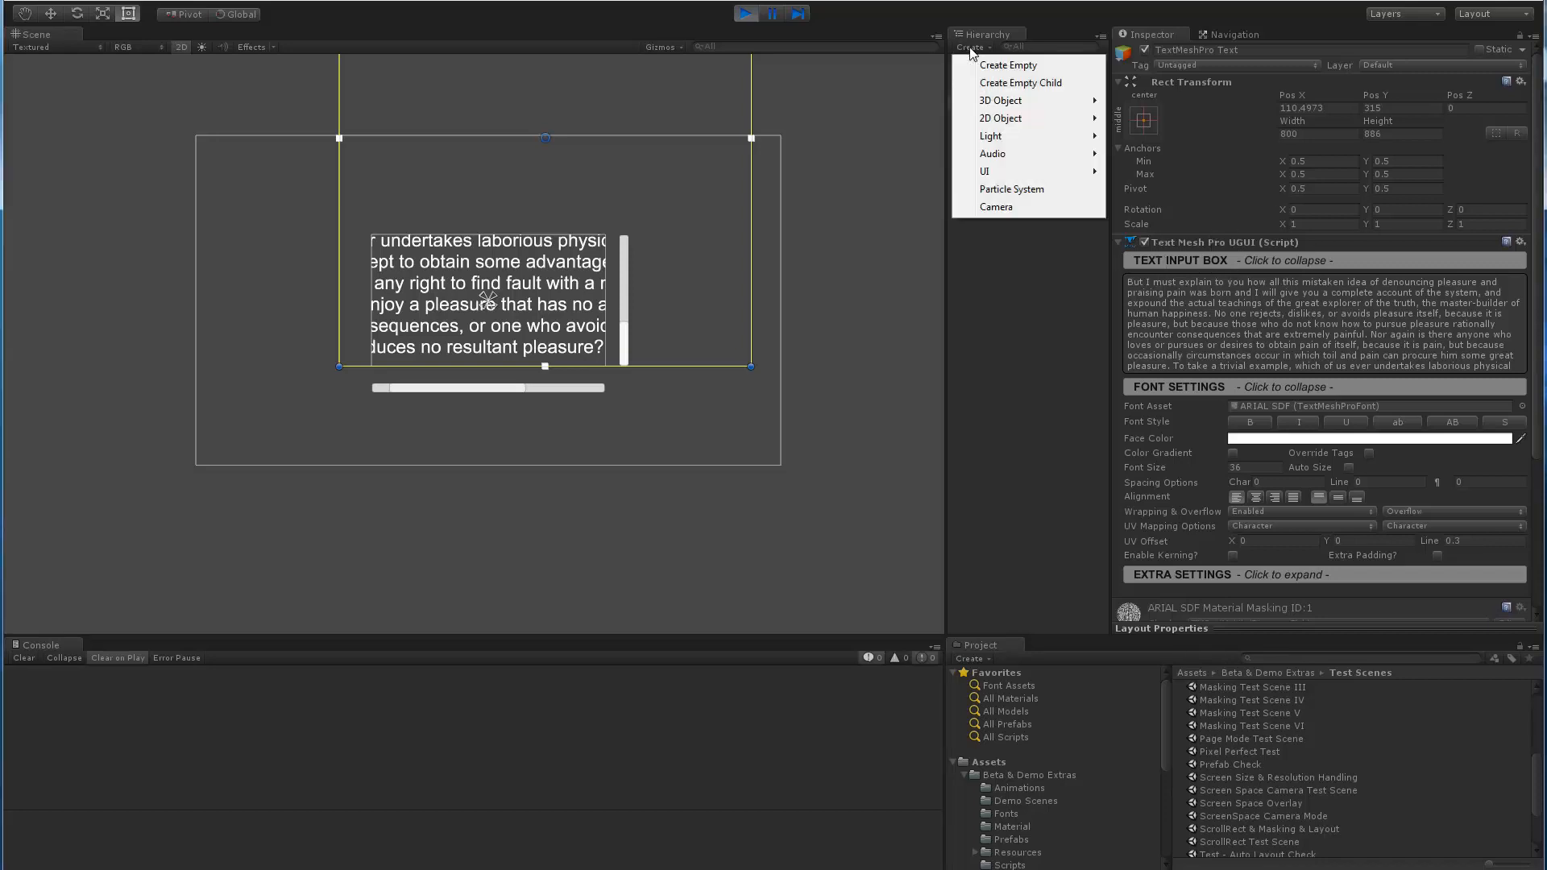
pyautogui.moveTo(985, 170)
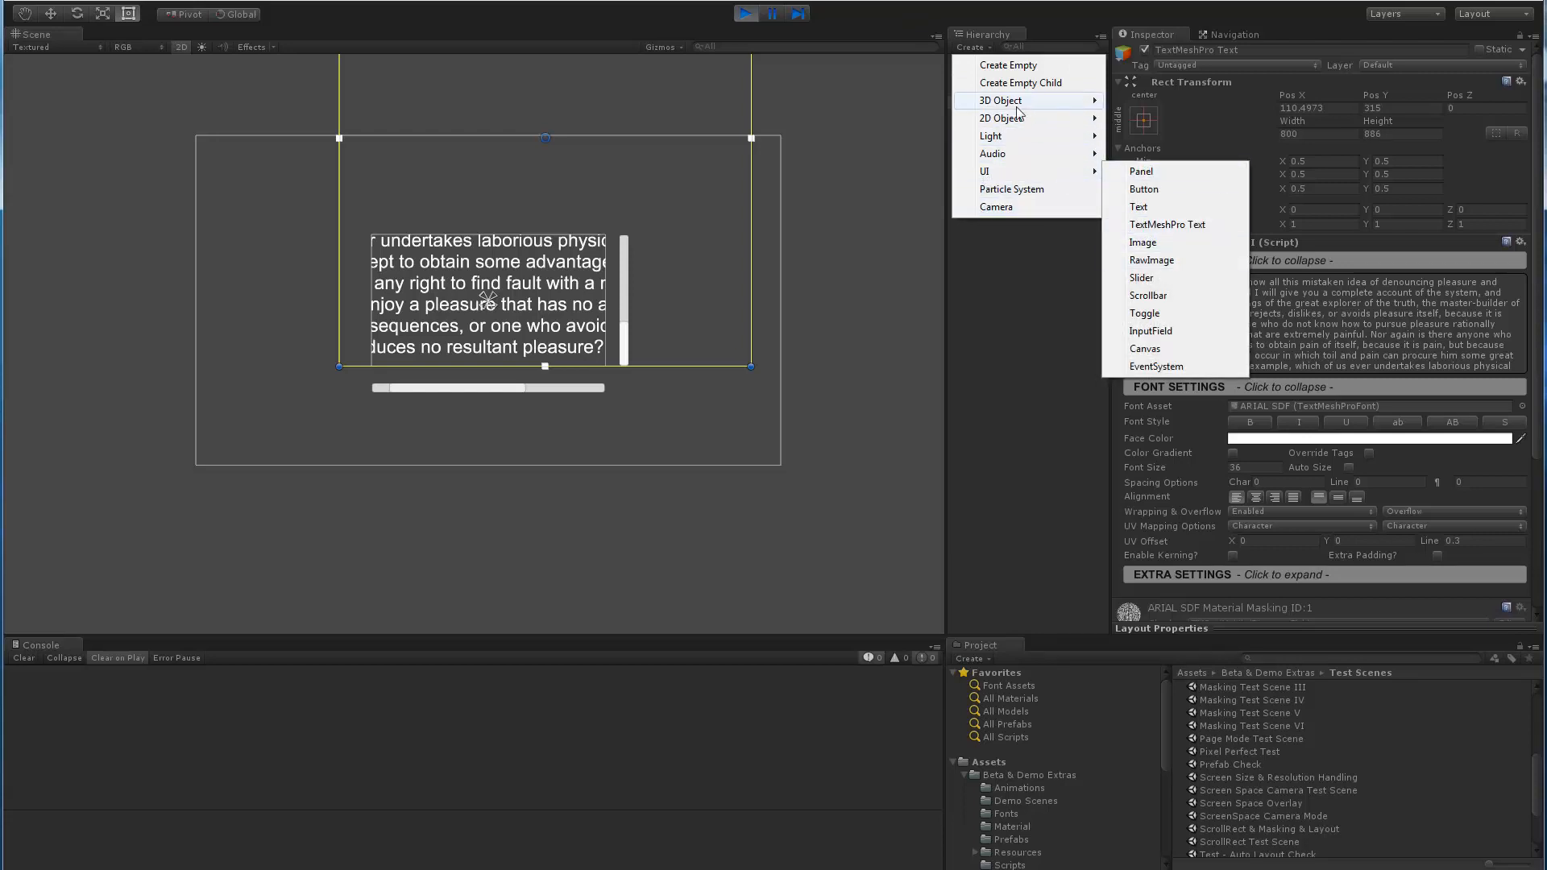
pyautogui.moveTo(999, 100)
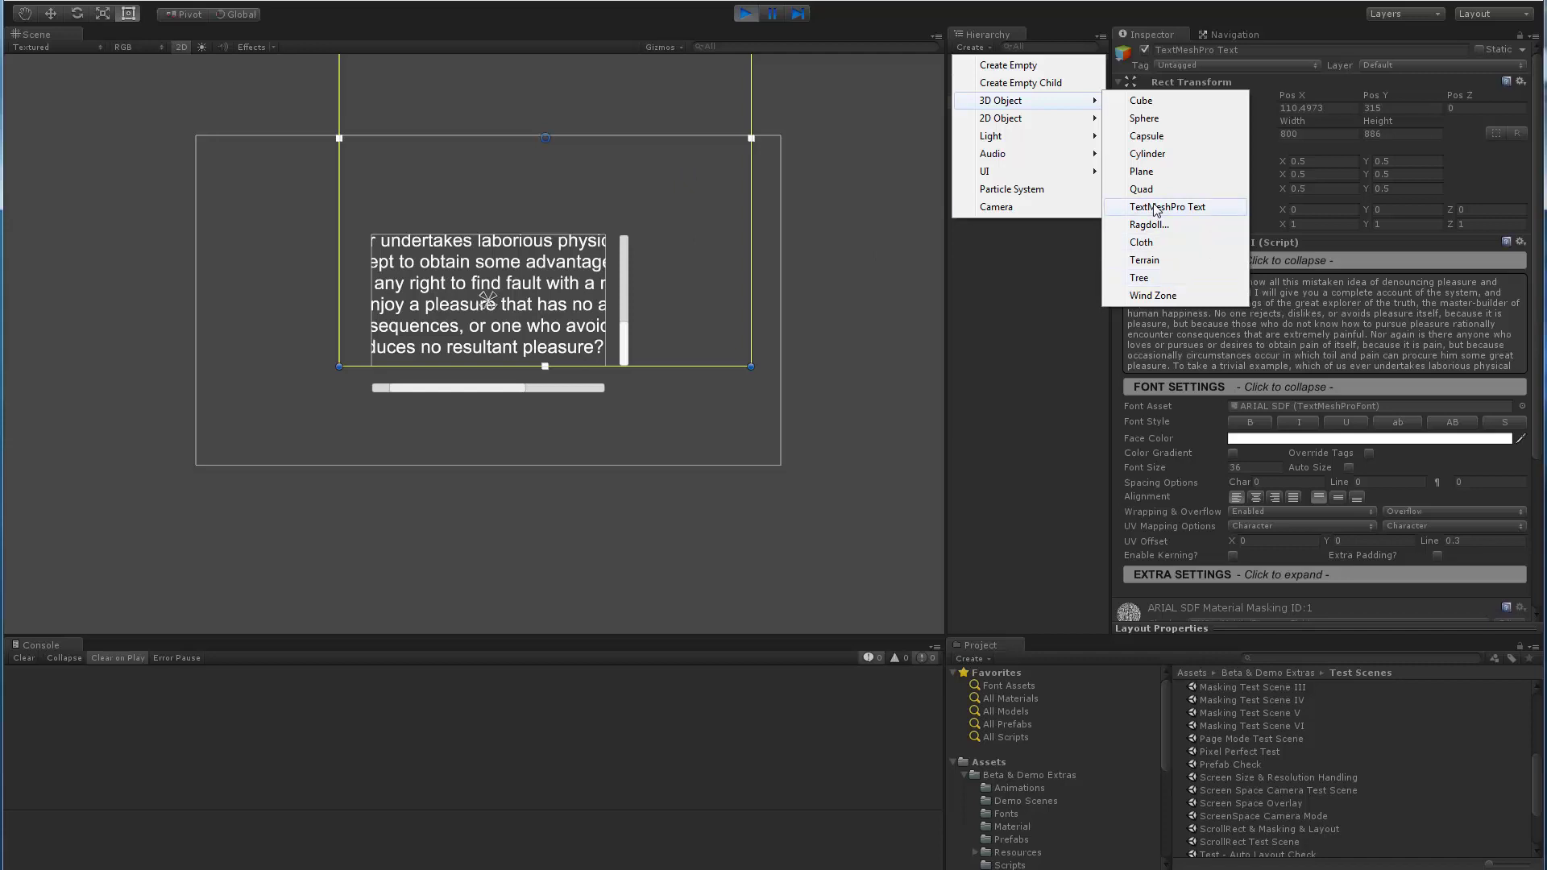
pyautogui.moveTo(1166, 216)
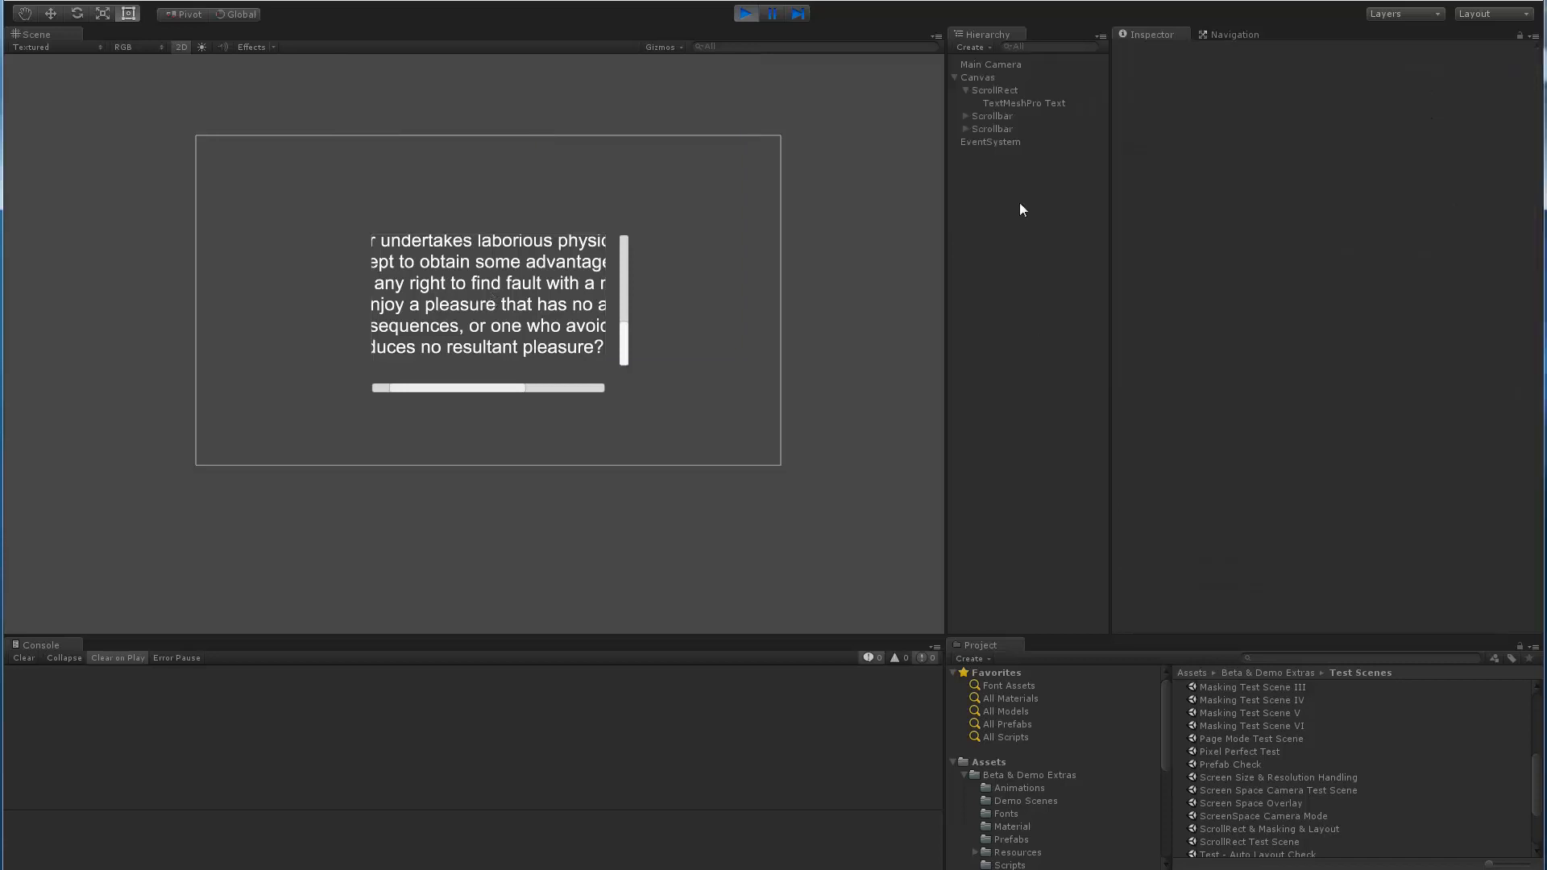
# Select the TextMeshPro Text object to review its settings during play.
pyautogui.click(1021, 104)
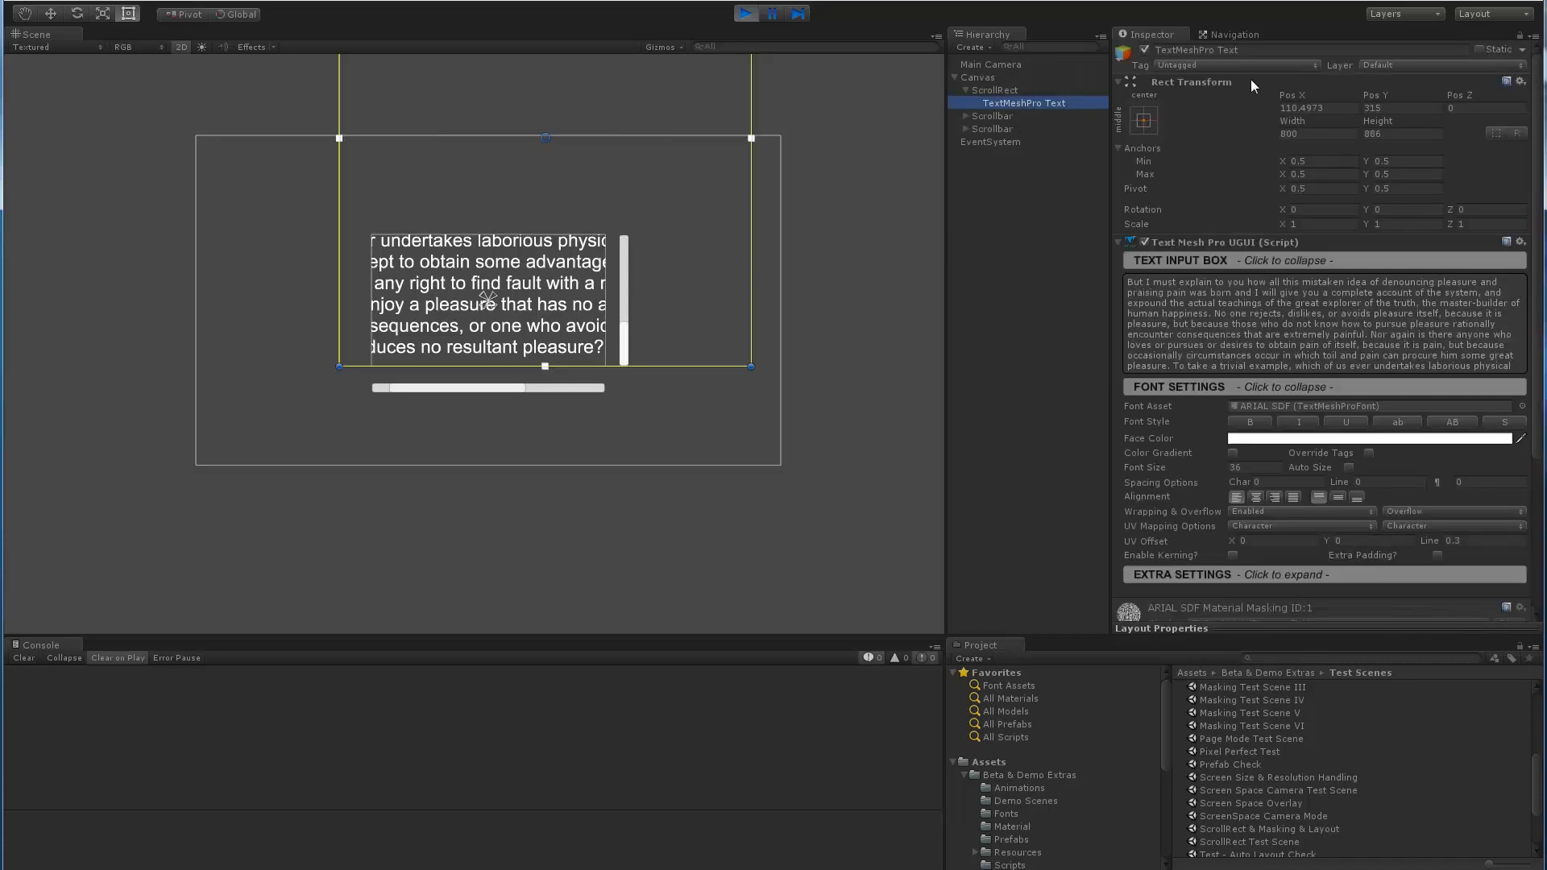
pyautogui.moveTo(1283, 193)
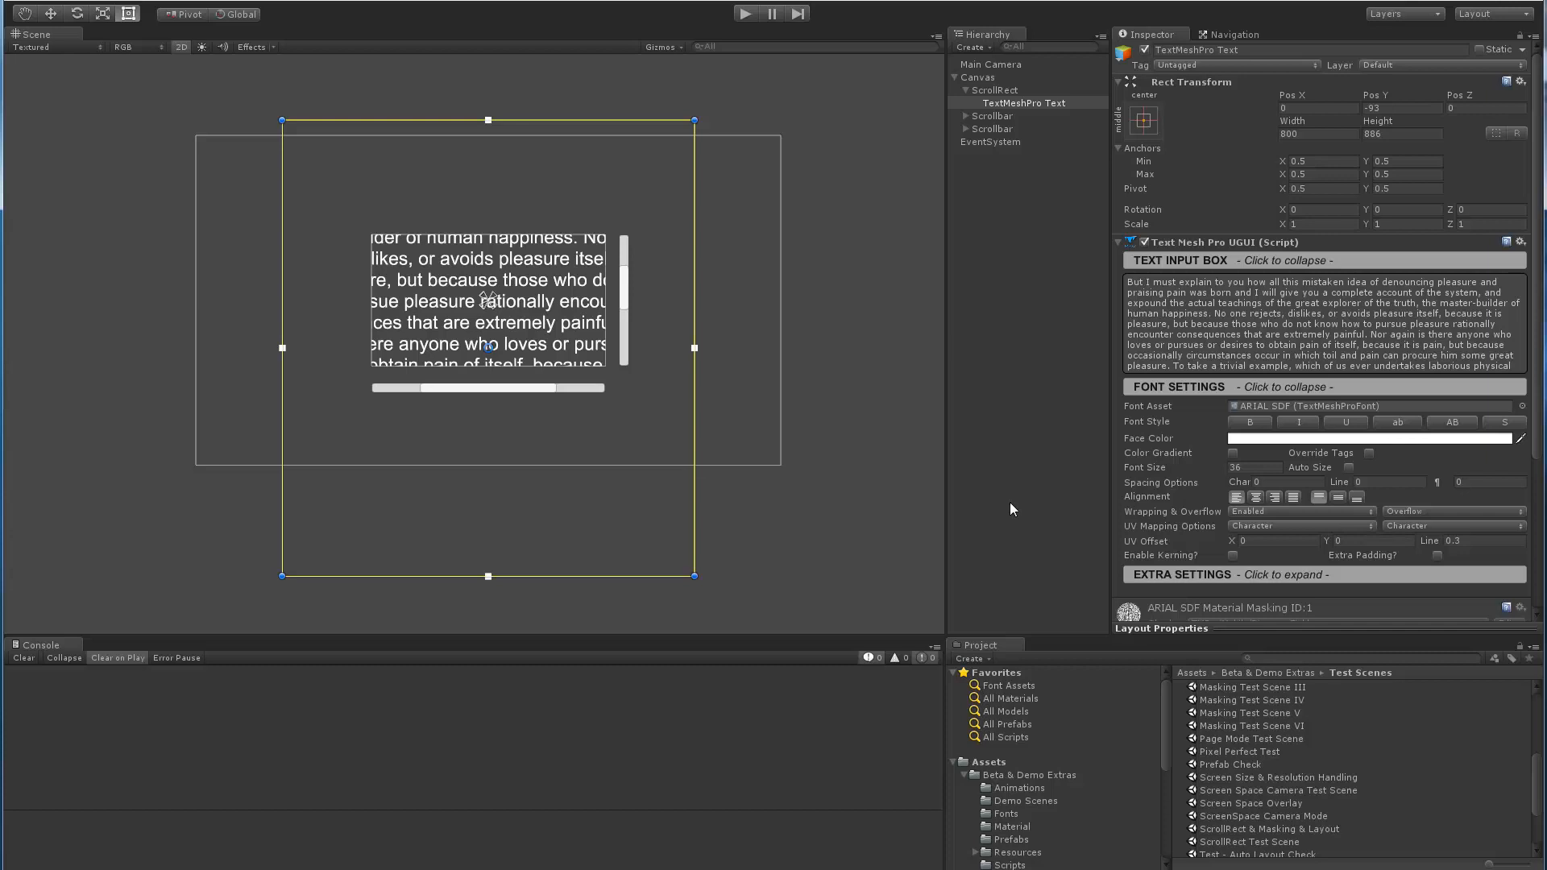
pyautogui.moveTo(1039, 628)
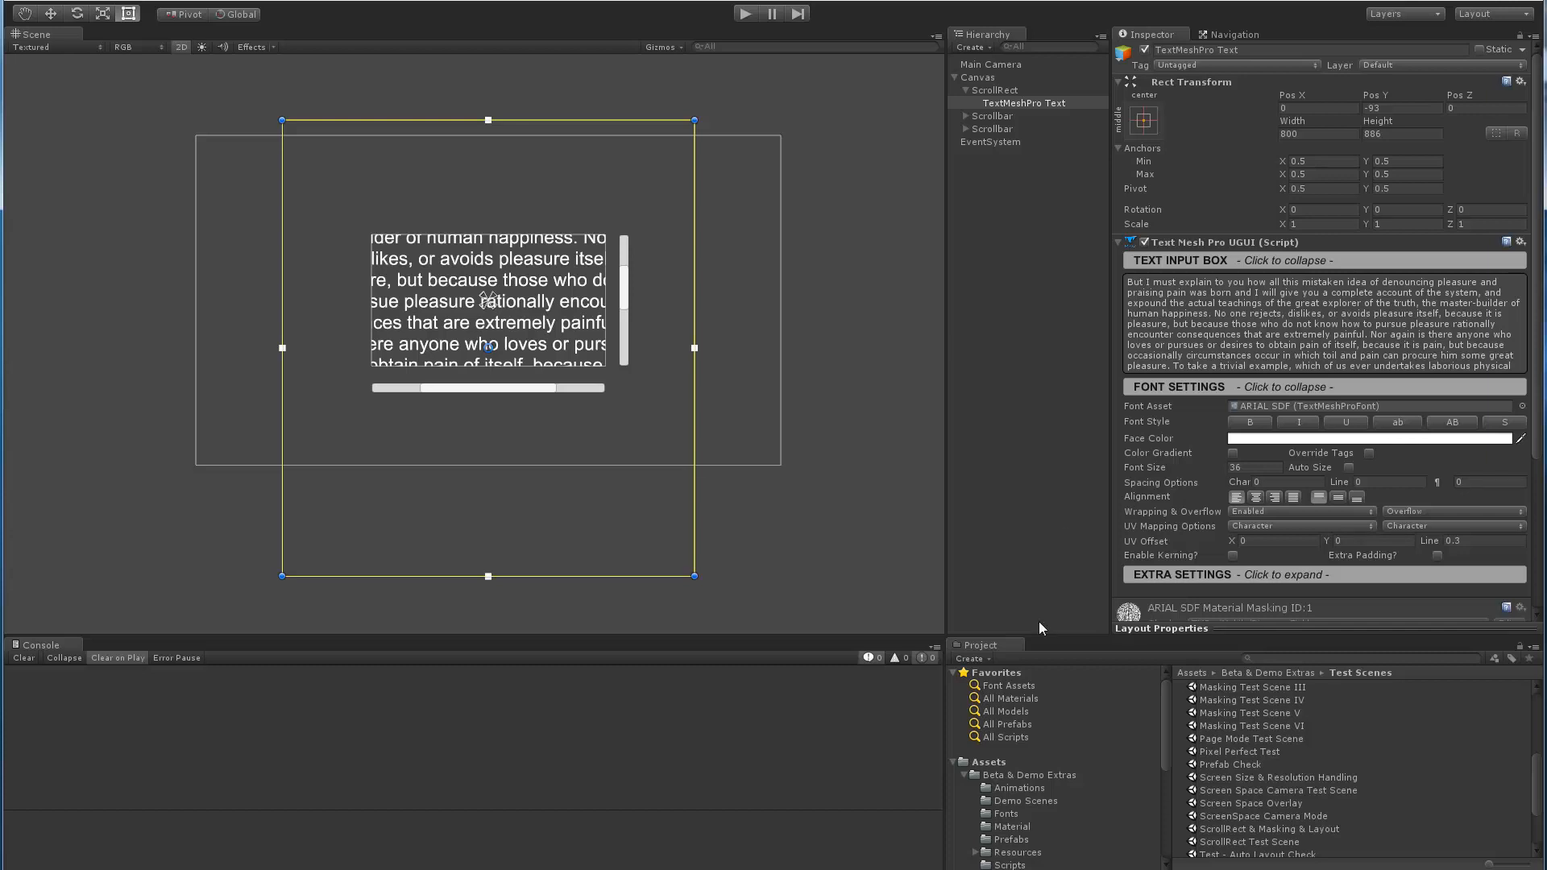
# Review the Canvas, ScrollRect, TextMeshPro Text and Scrollbar objects, ending on the ScrollRect's Scroll Rect component.
pyautogui.click(978, 76)
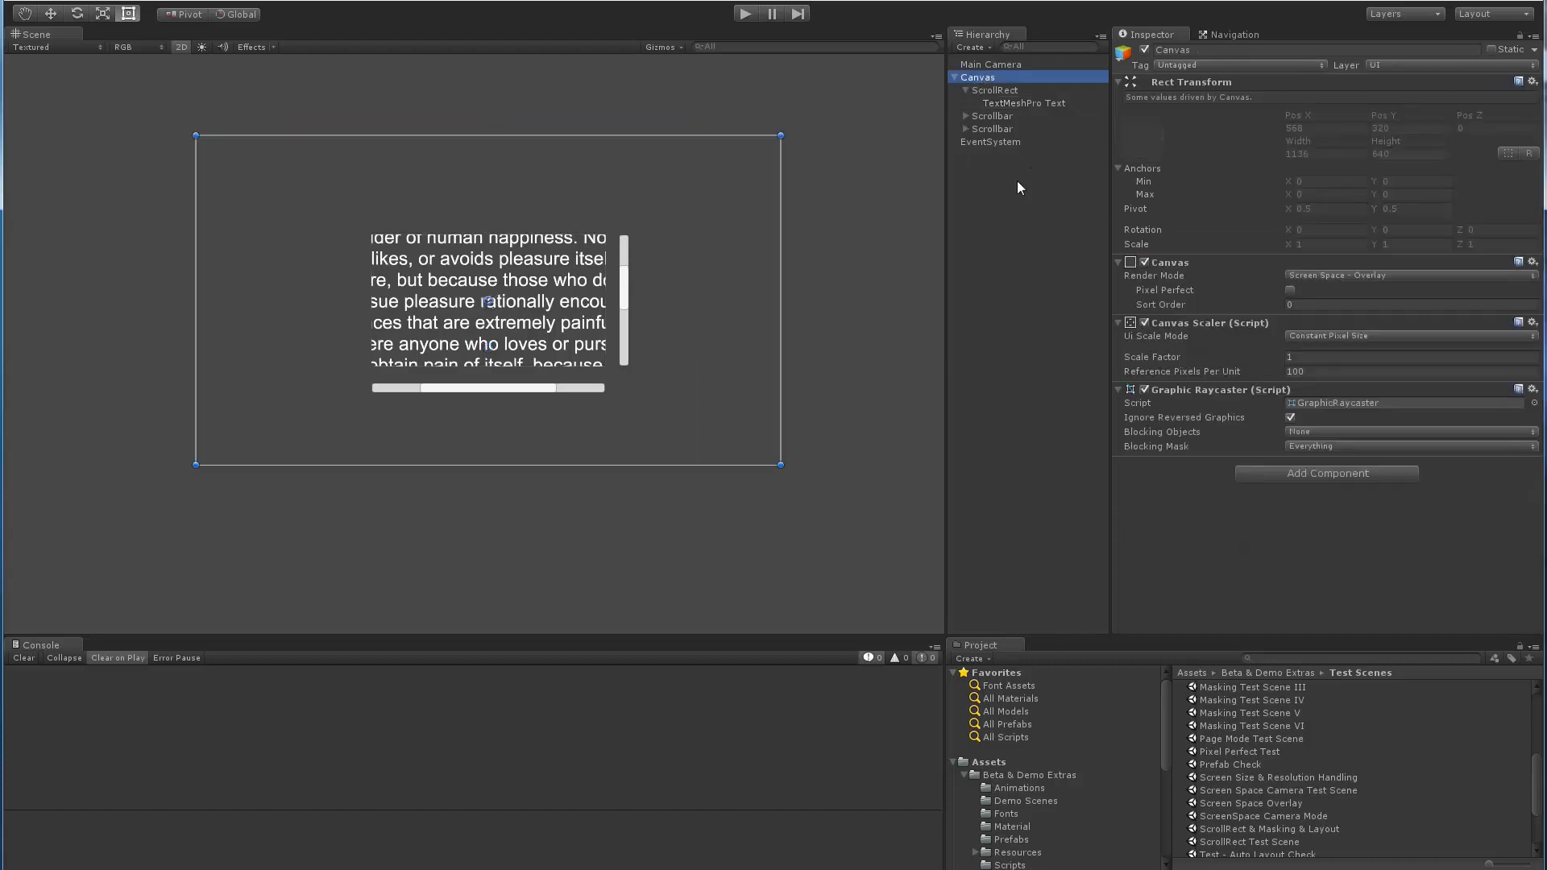
pyautogui.click(989, 90)
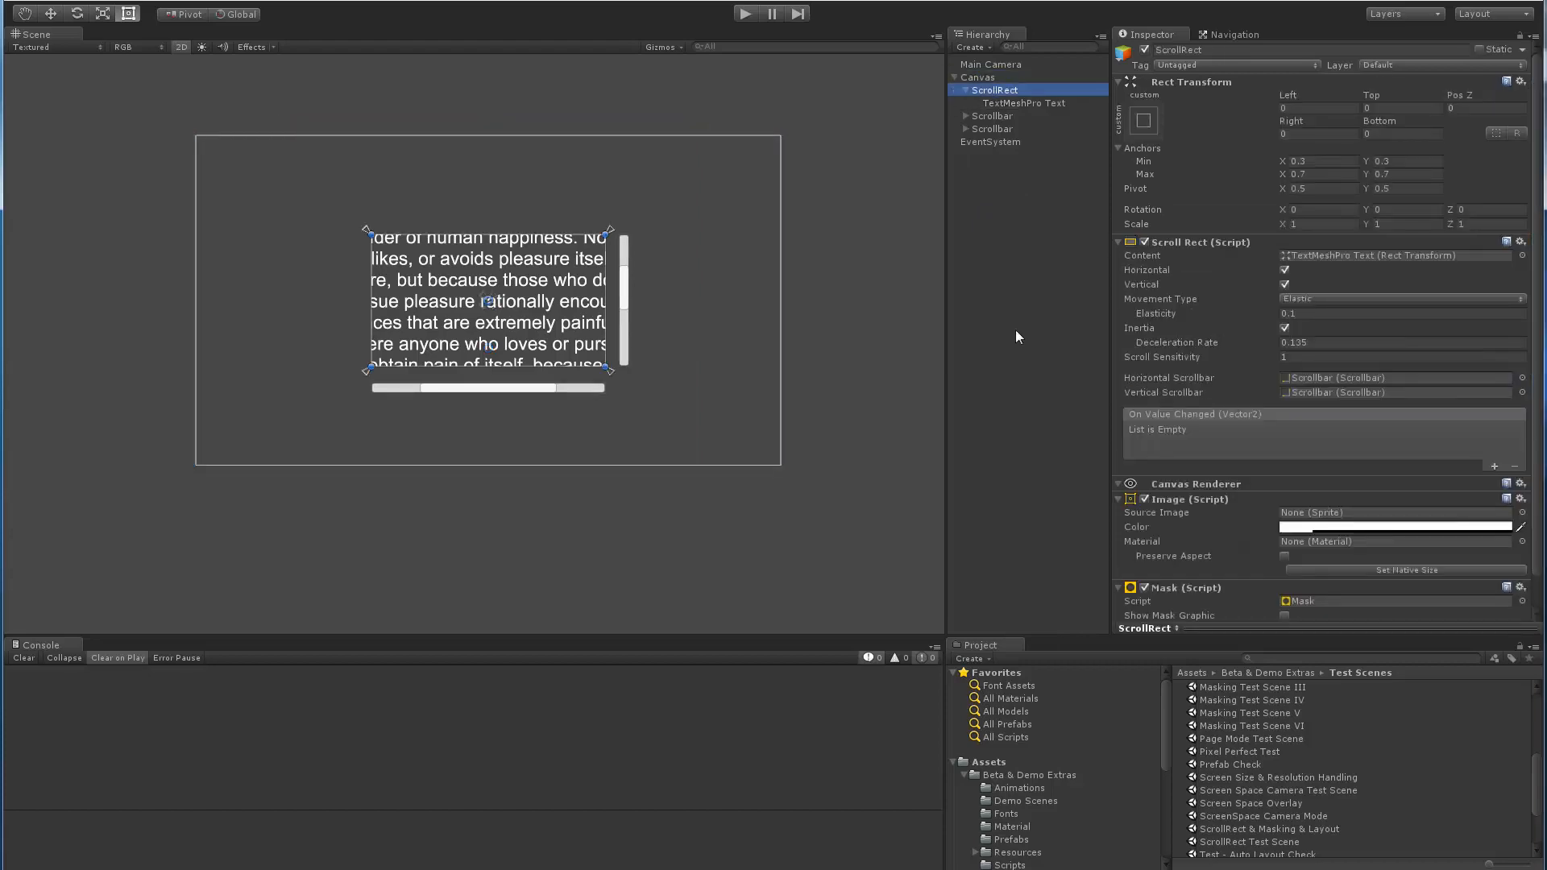
pyautogui.click(1023, 103)
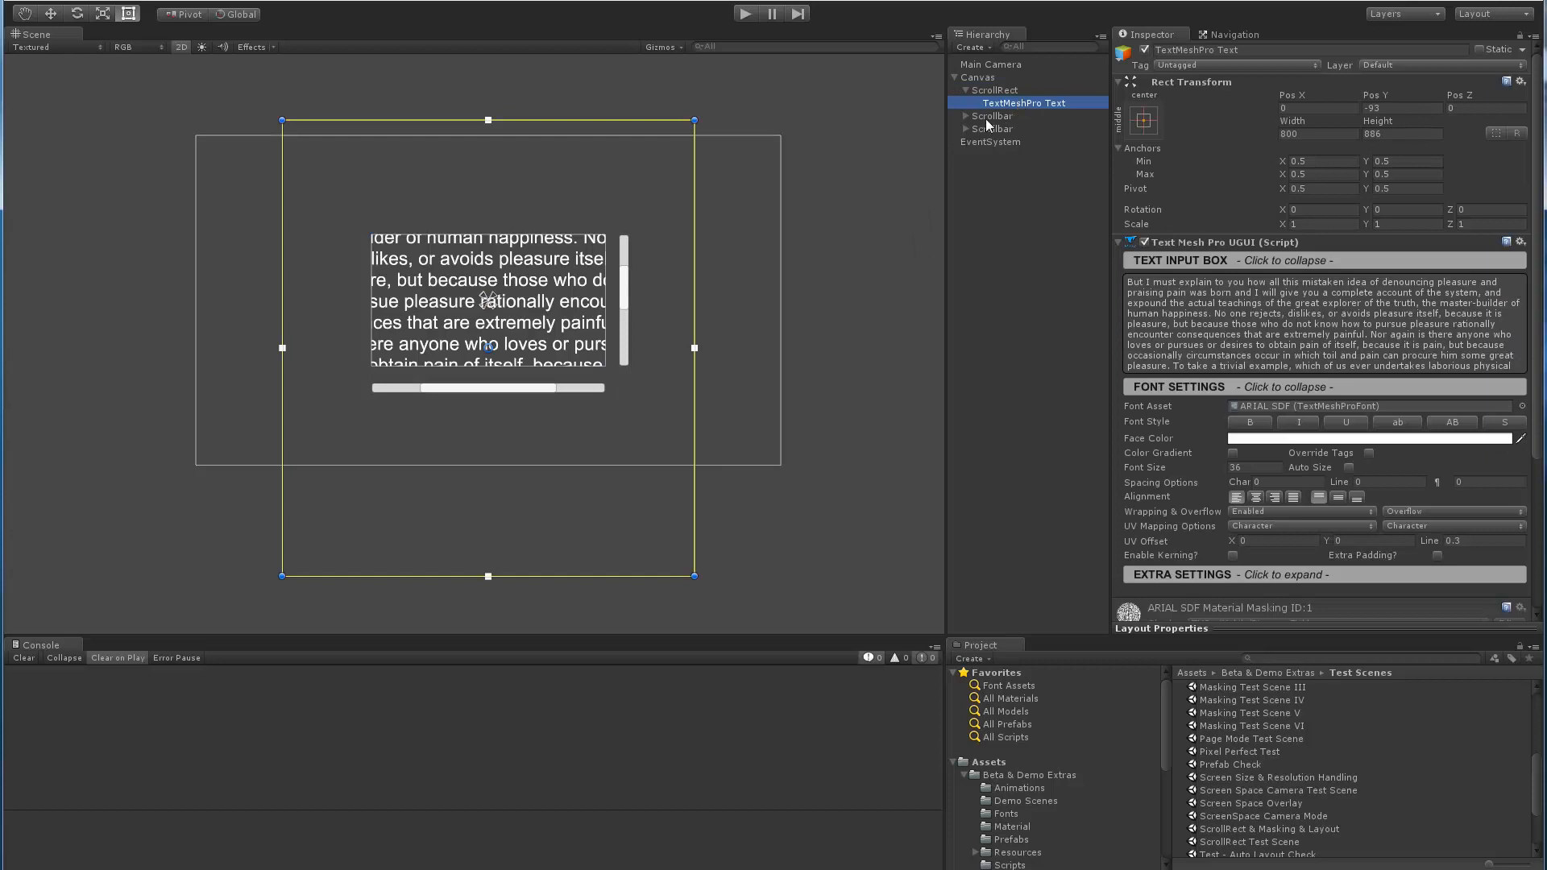
pyautogui.click(991, 129)
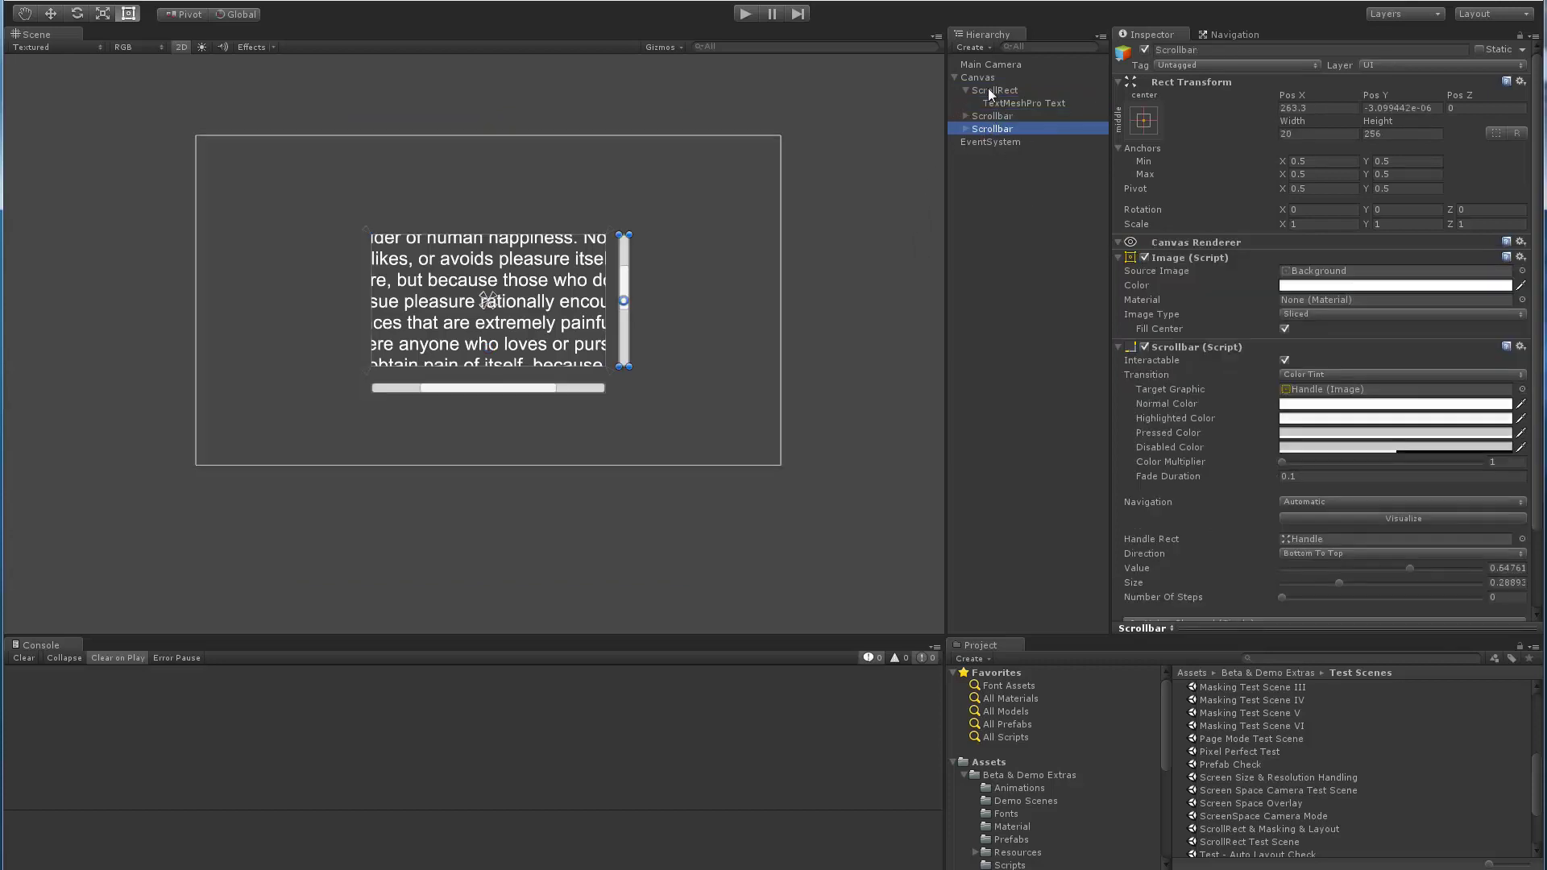
pyautogui.click(990, 90)
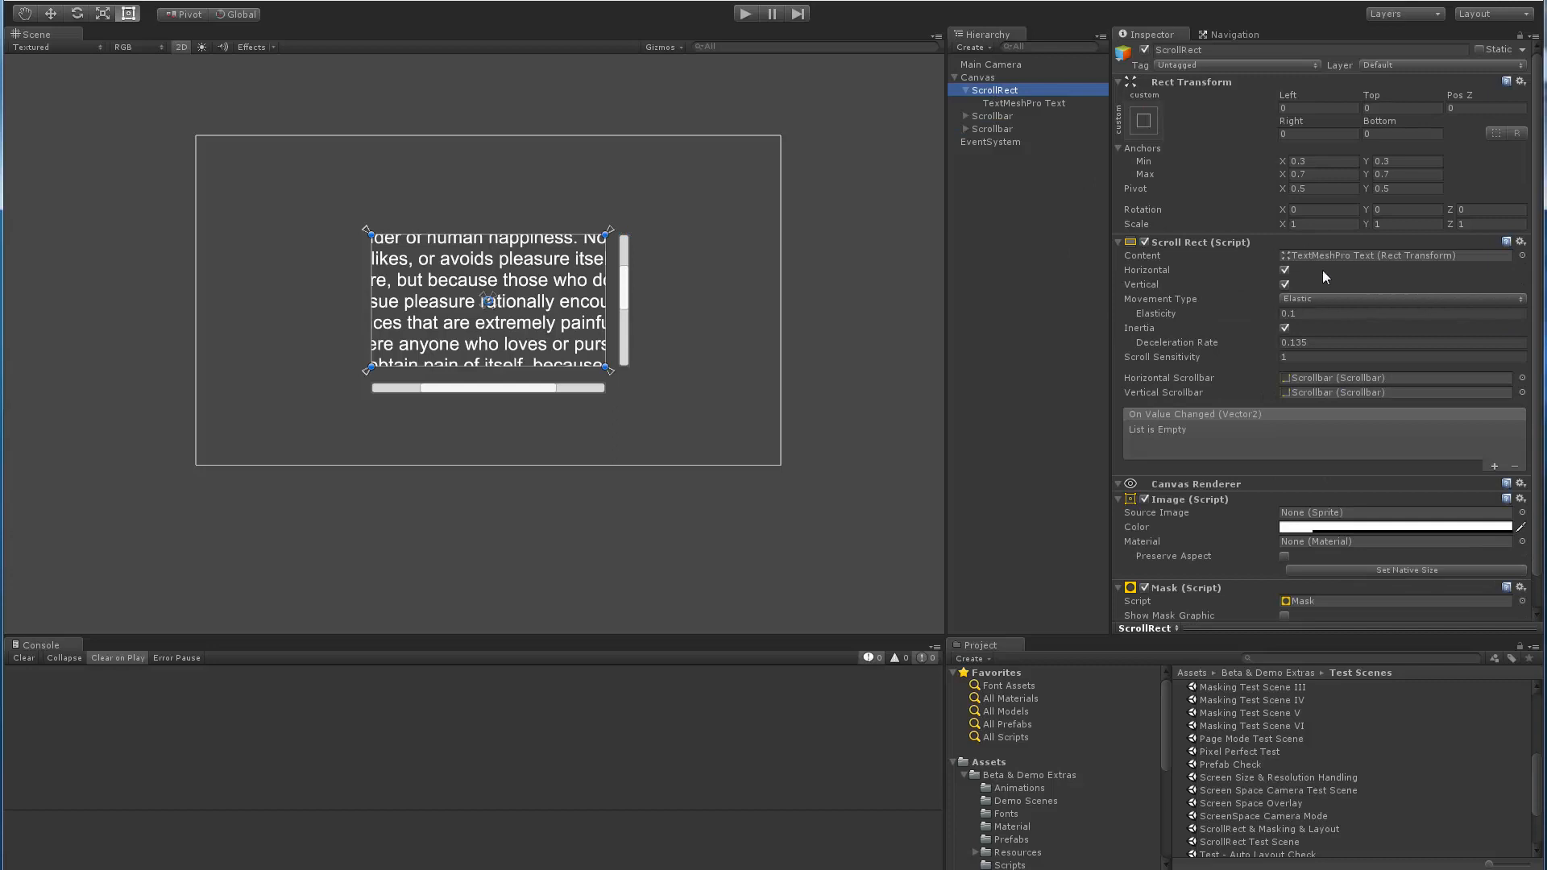
pyautogui.moveTo(1334, 255)
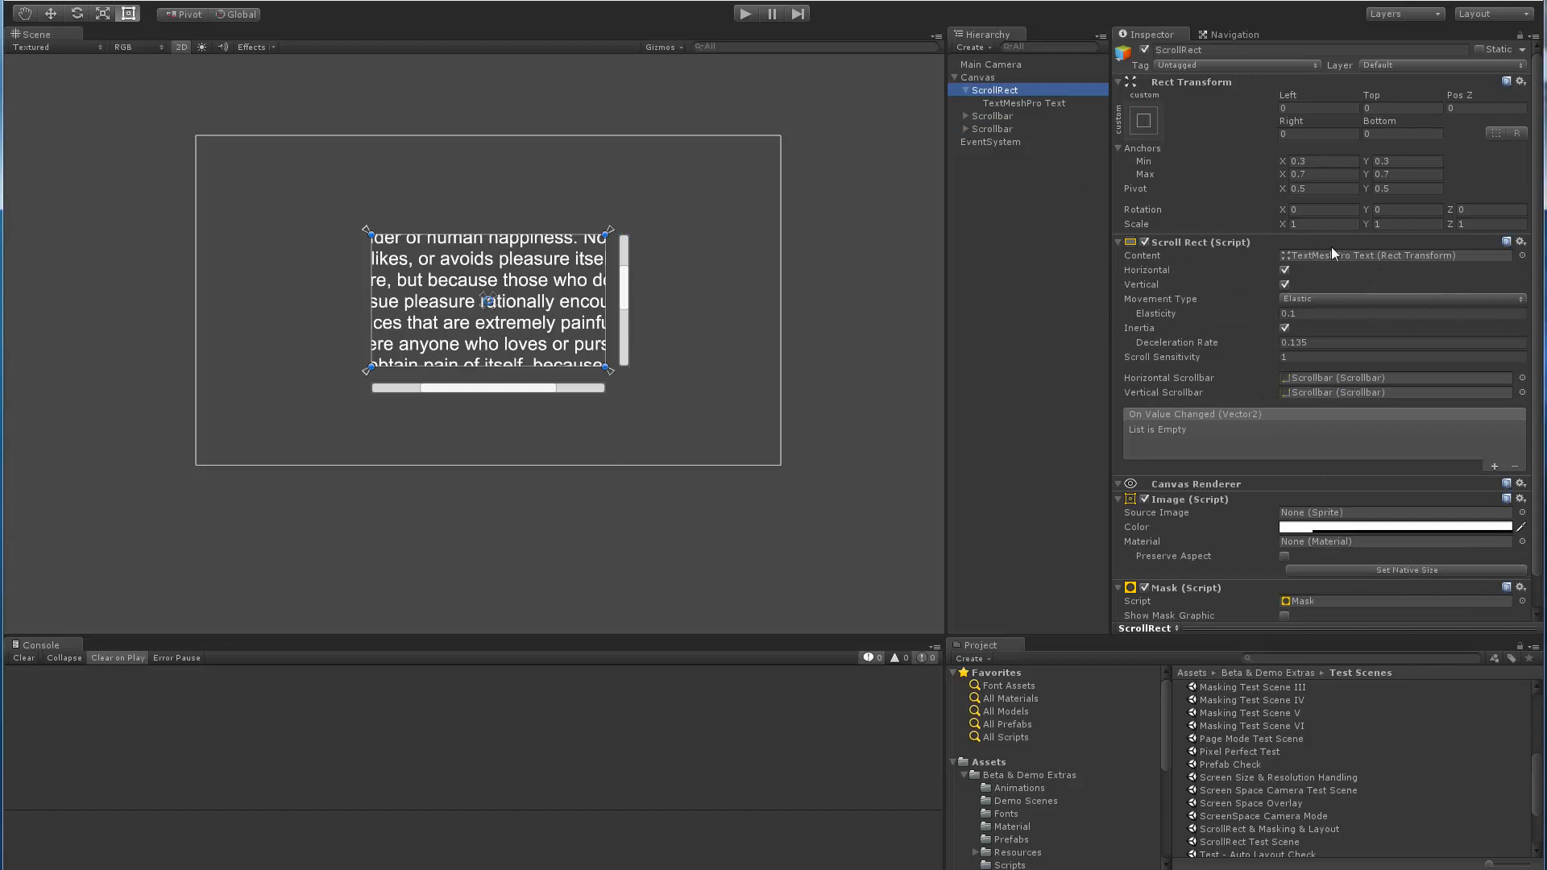
pyautogui.moveTo(1122, 400)
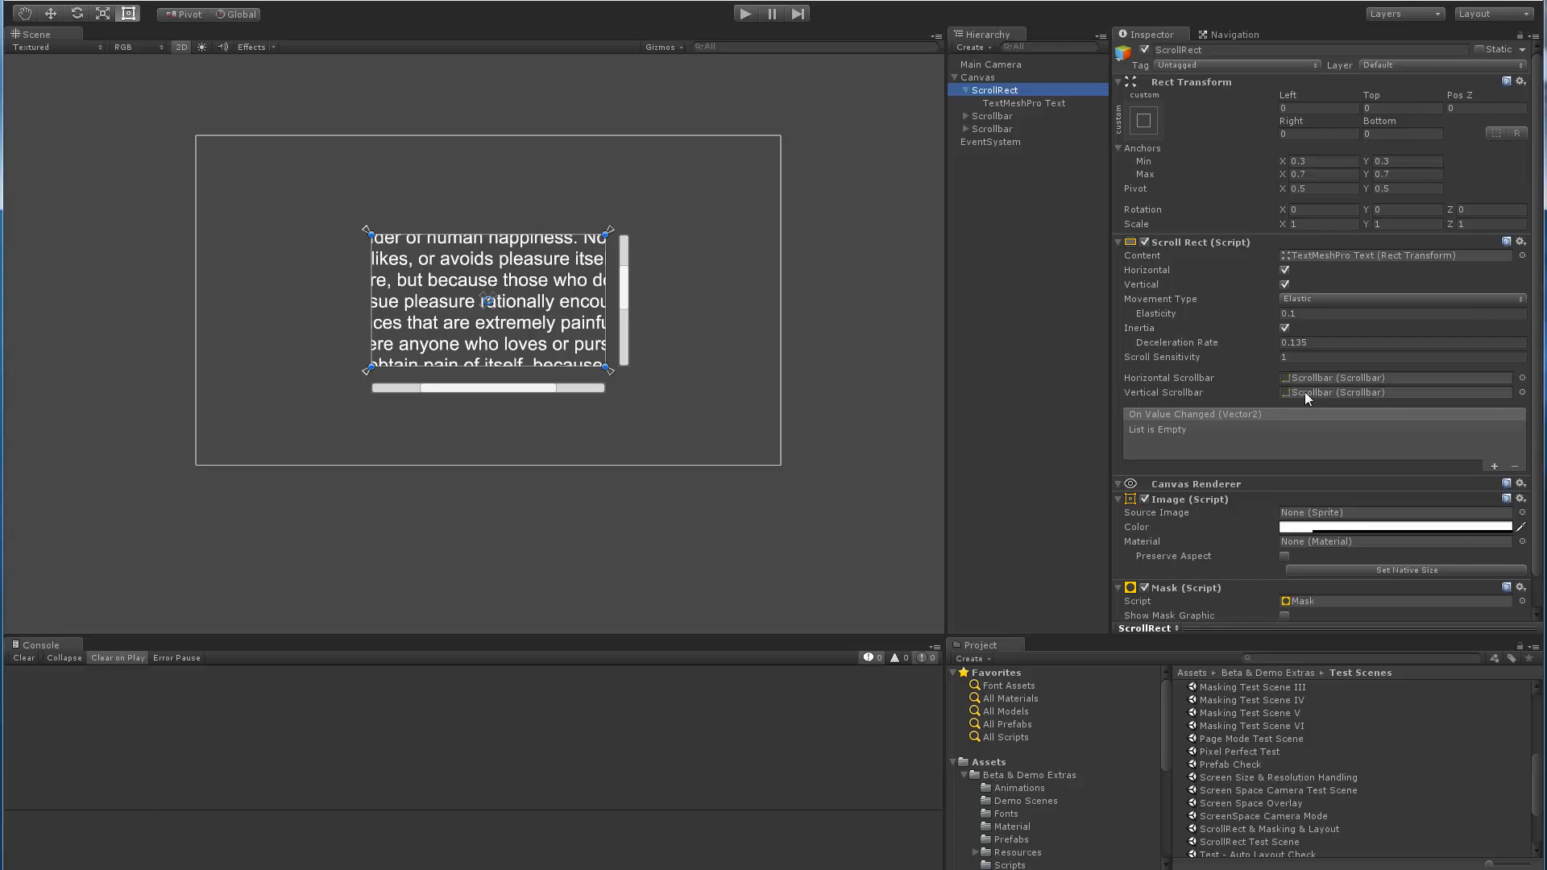
pyautogui.moveTo(989, 575)
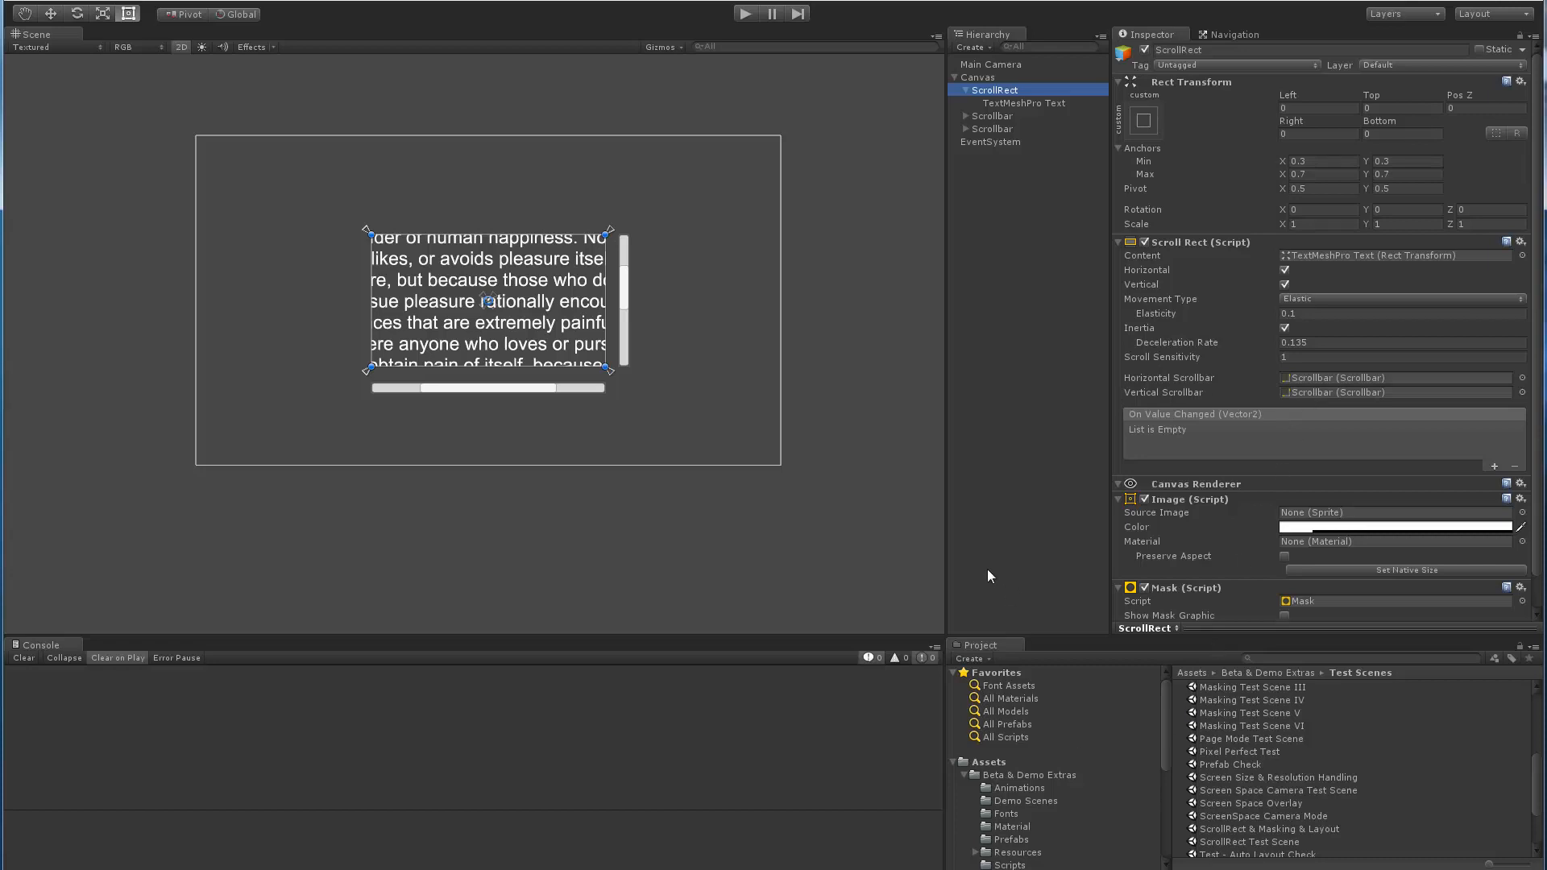